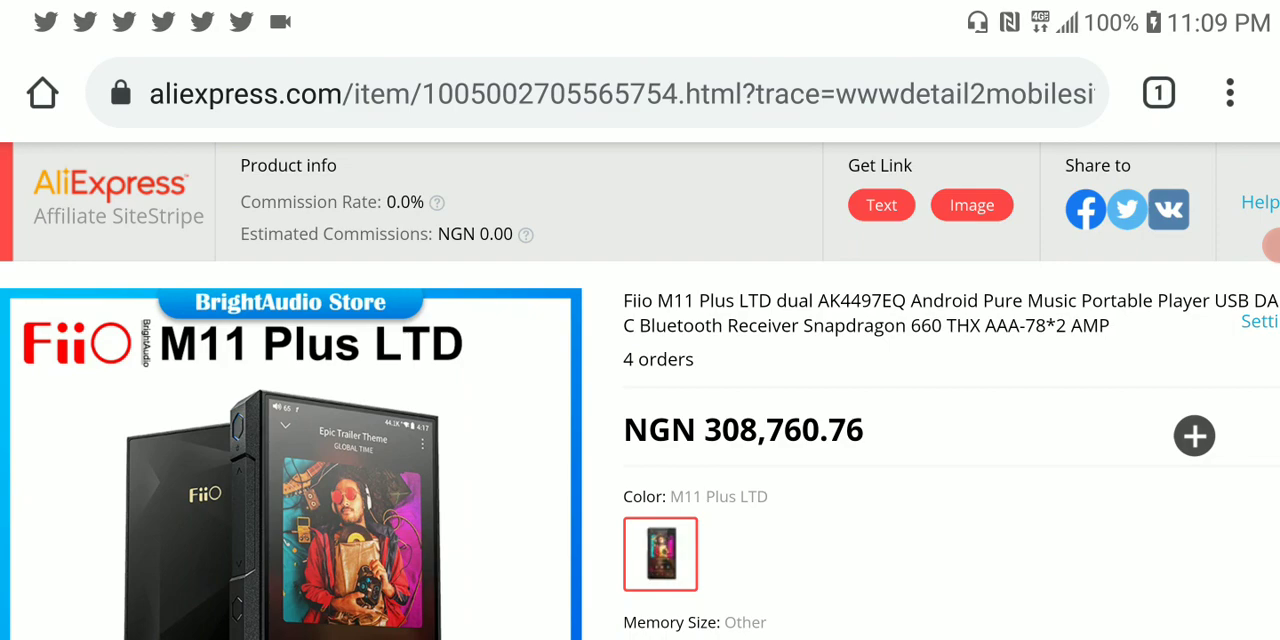
pyautogui.scroll(-3)
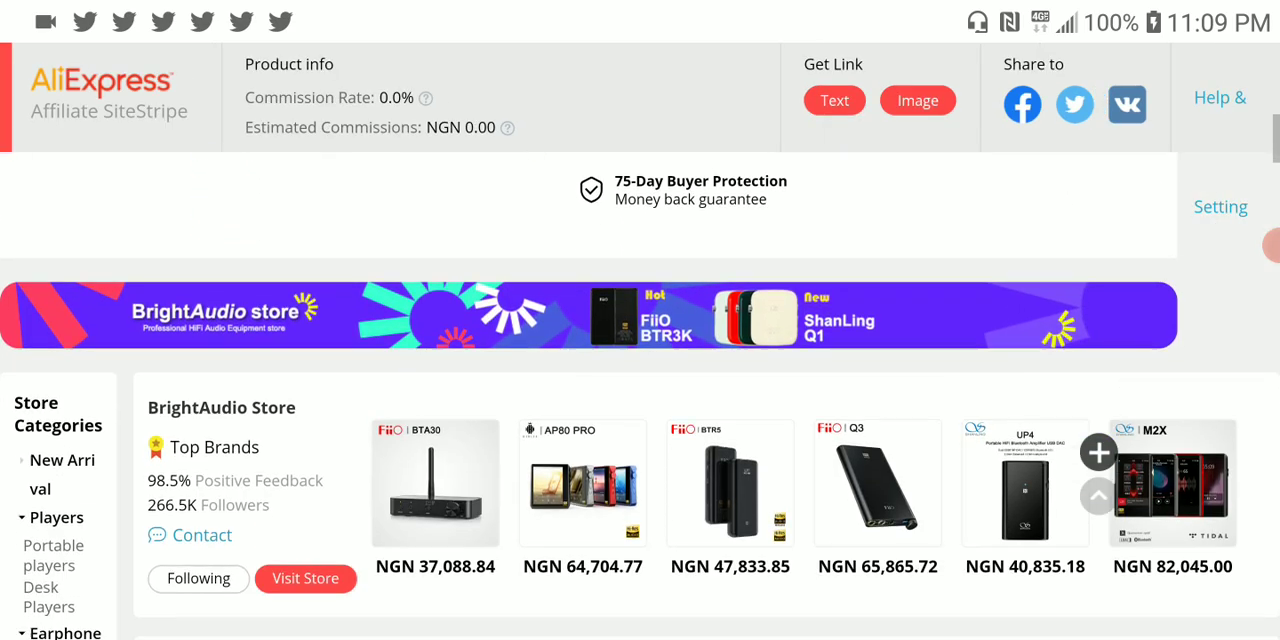
pyautogui.scroll(-3)
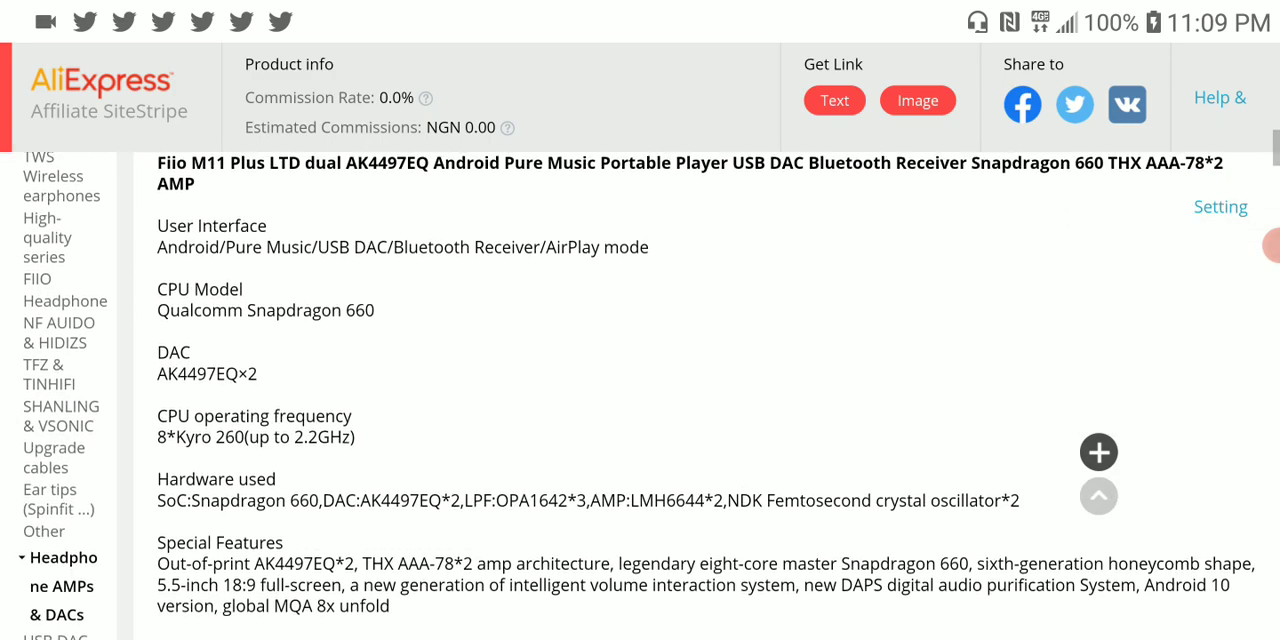
pyautogui.scroll(-3)
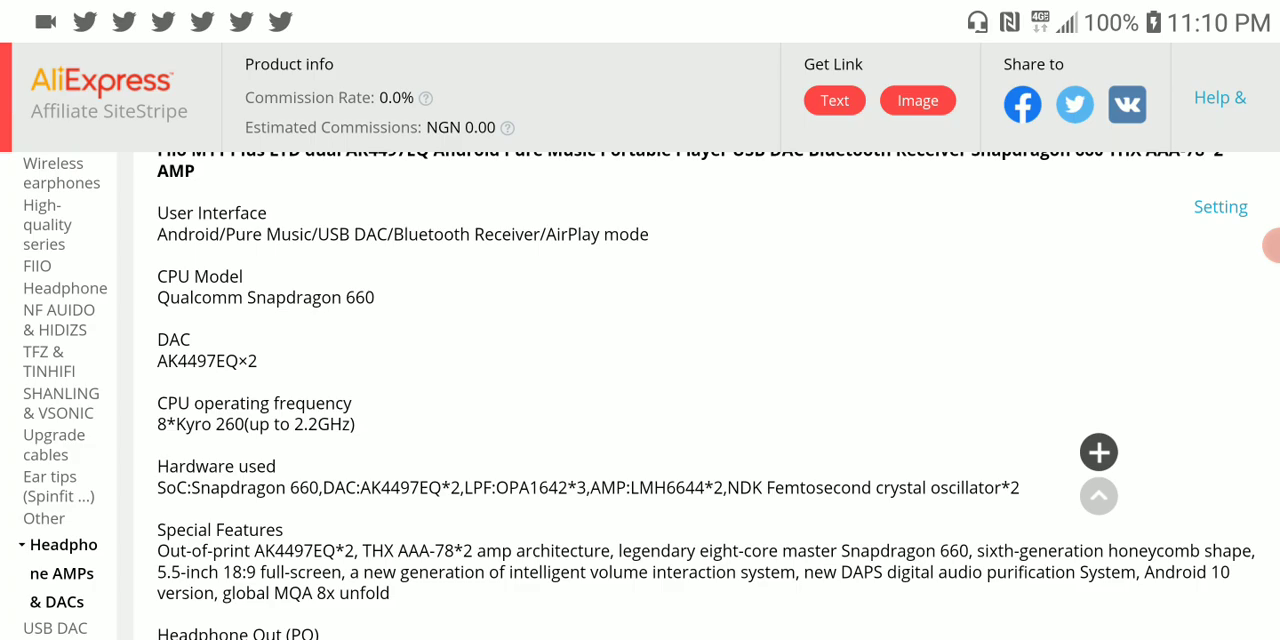
pyautogui.scroll(-3)
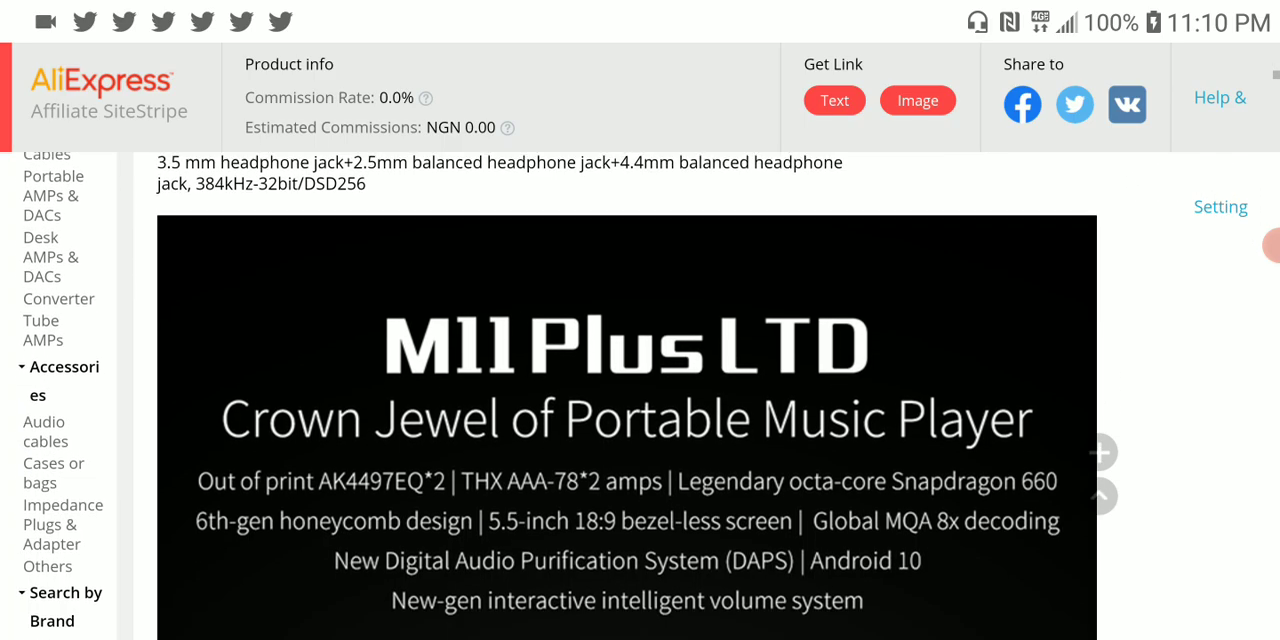
pyautogui.scroll(-3)
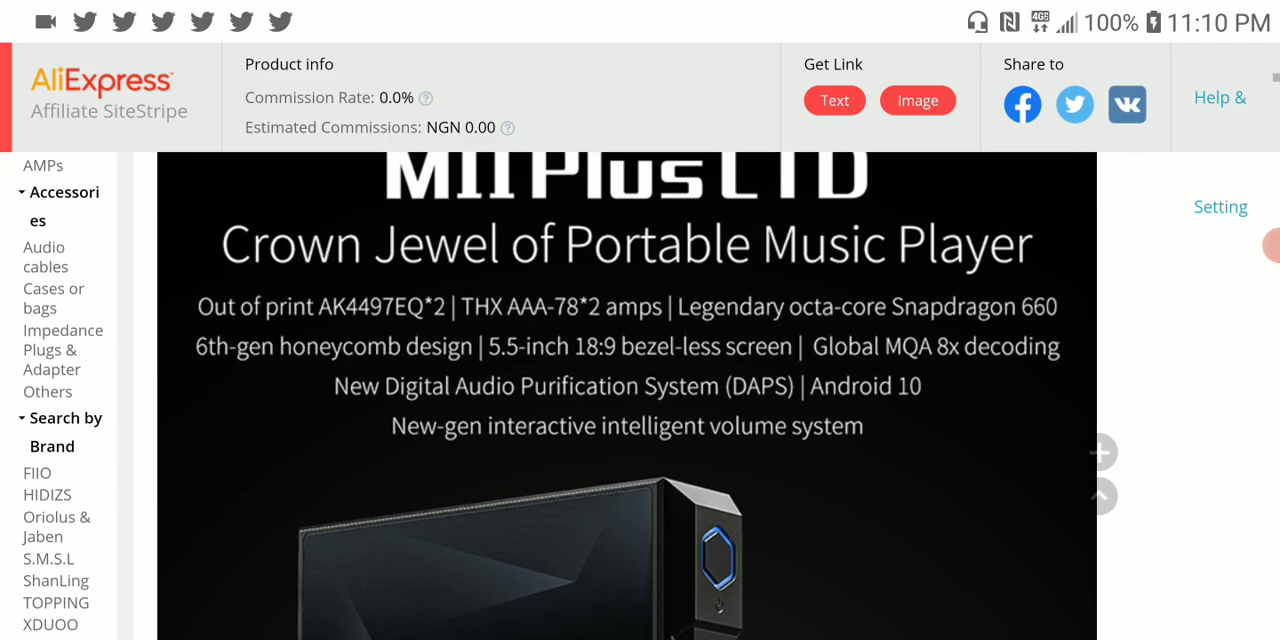
pyautogui.scroll(-3)
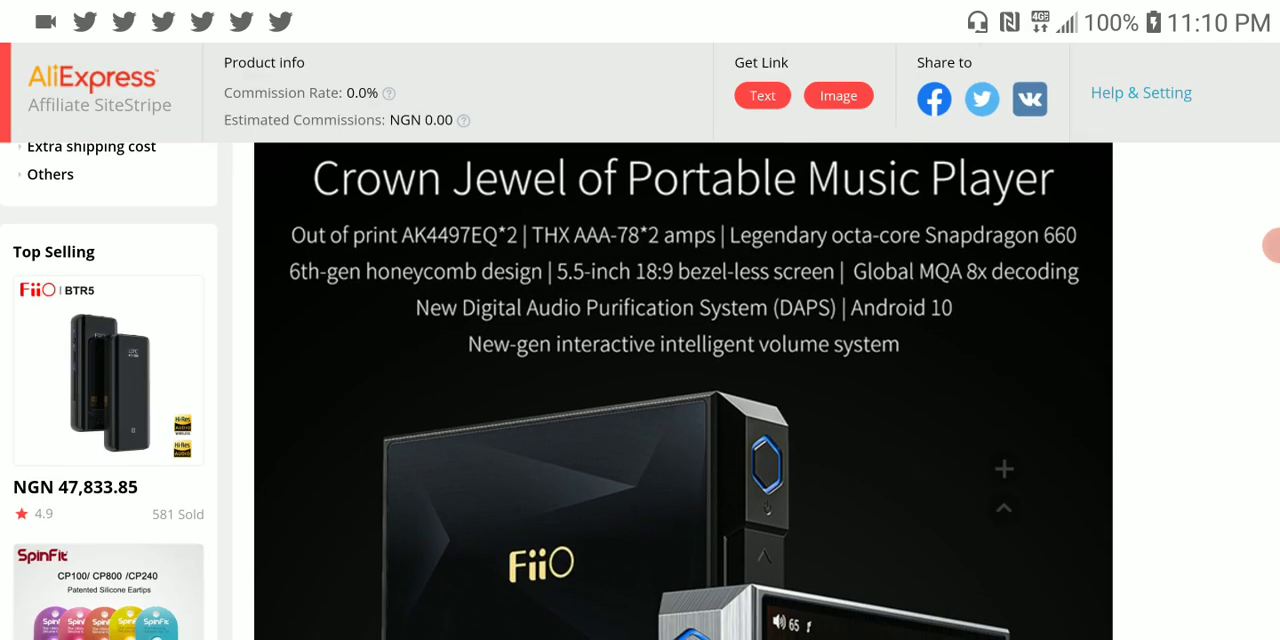
pyautogui.scroll(-3)
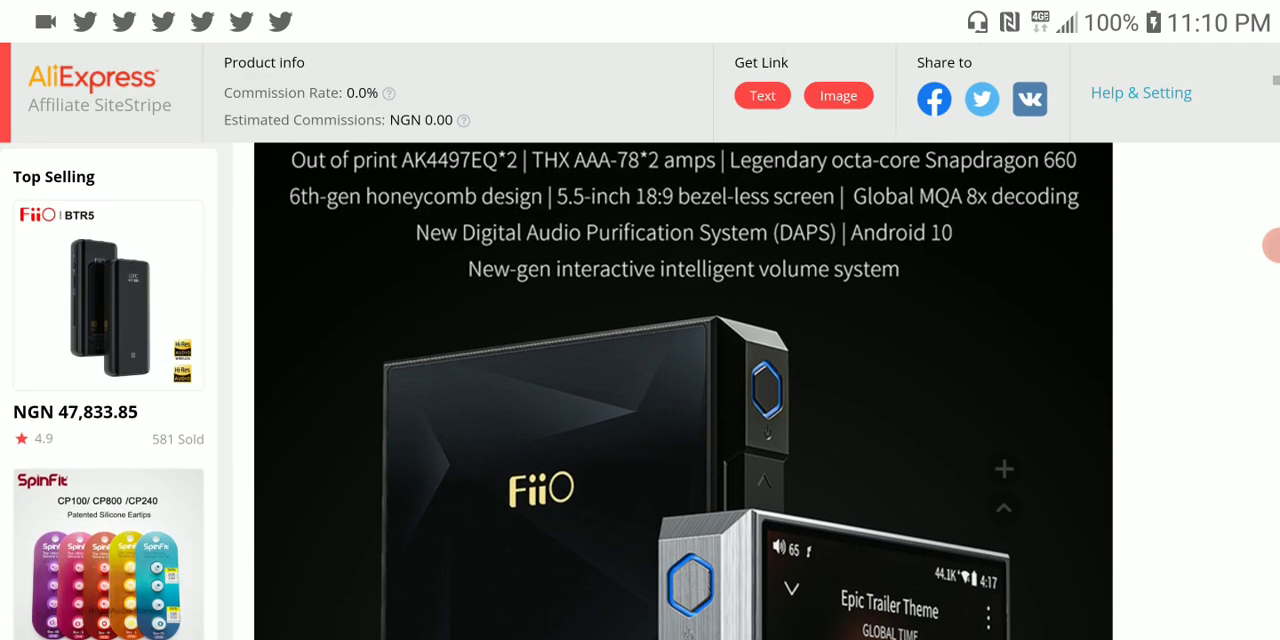
pyautogui.scroll(-3)
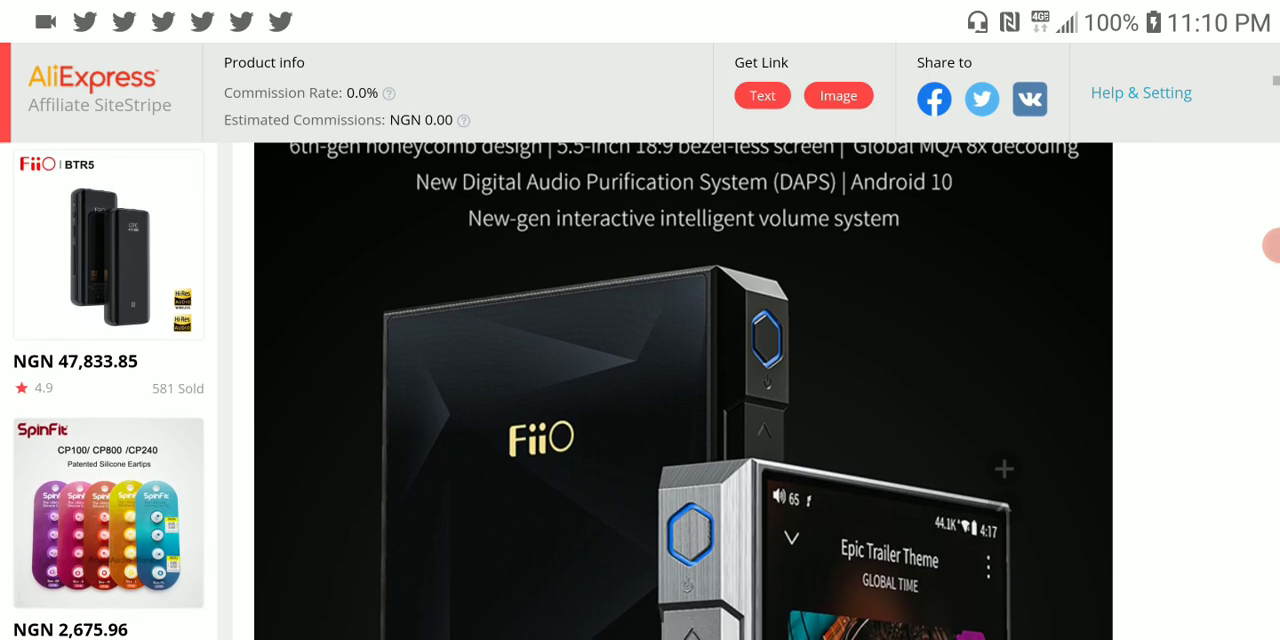
pyautogui.scroll(-3)
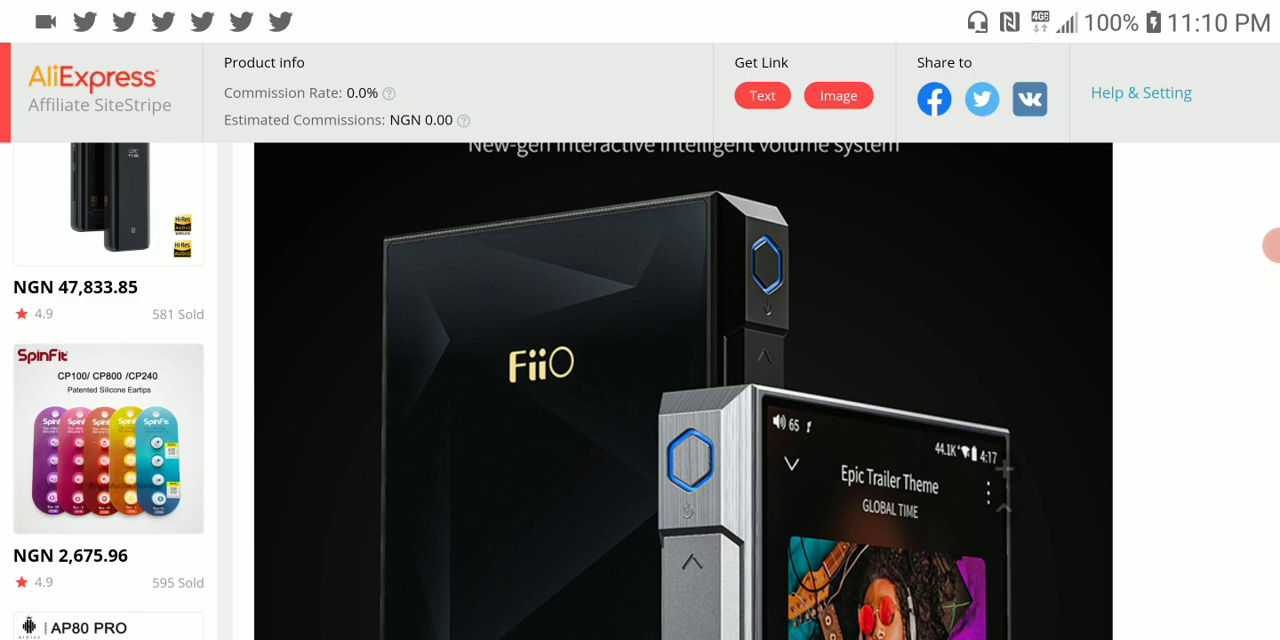
pyautogui.scroll(-3)
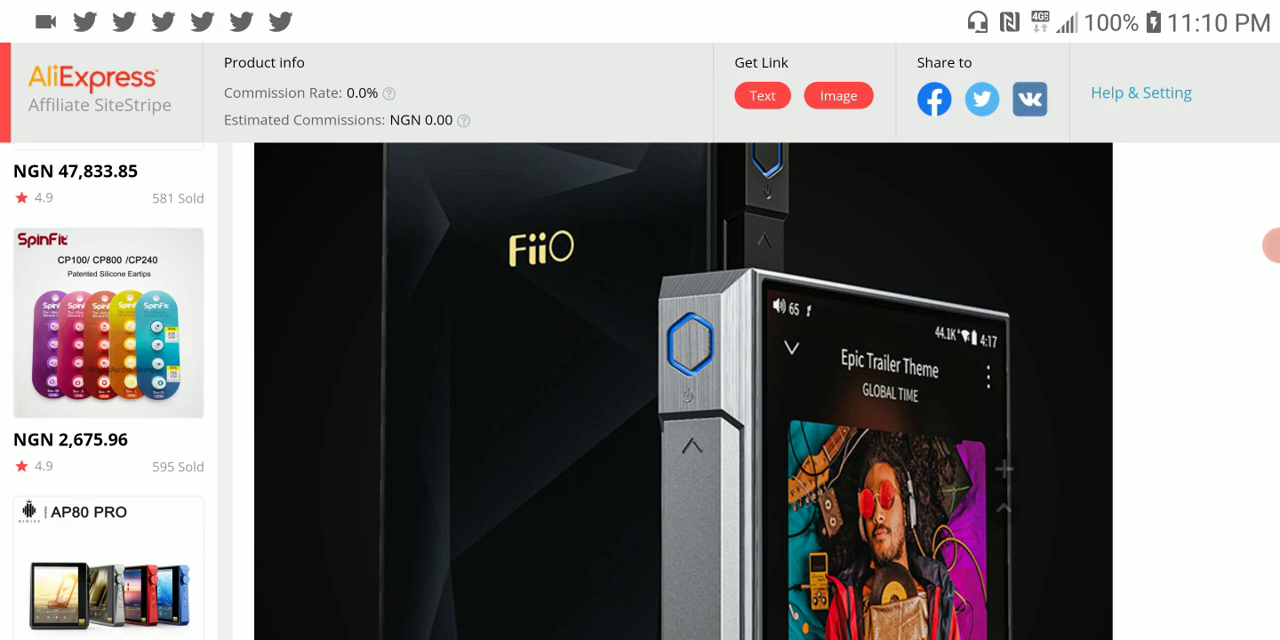
pyautogui.scroll(-3)
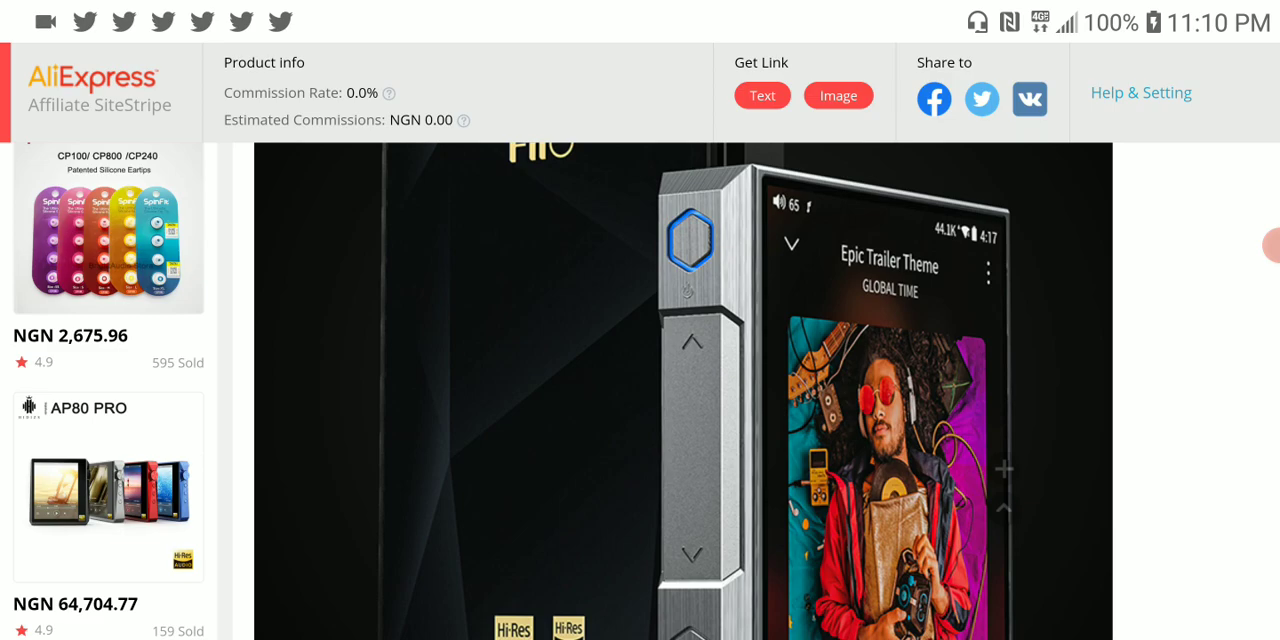
pyautogui.scroll(-3)
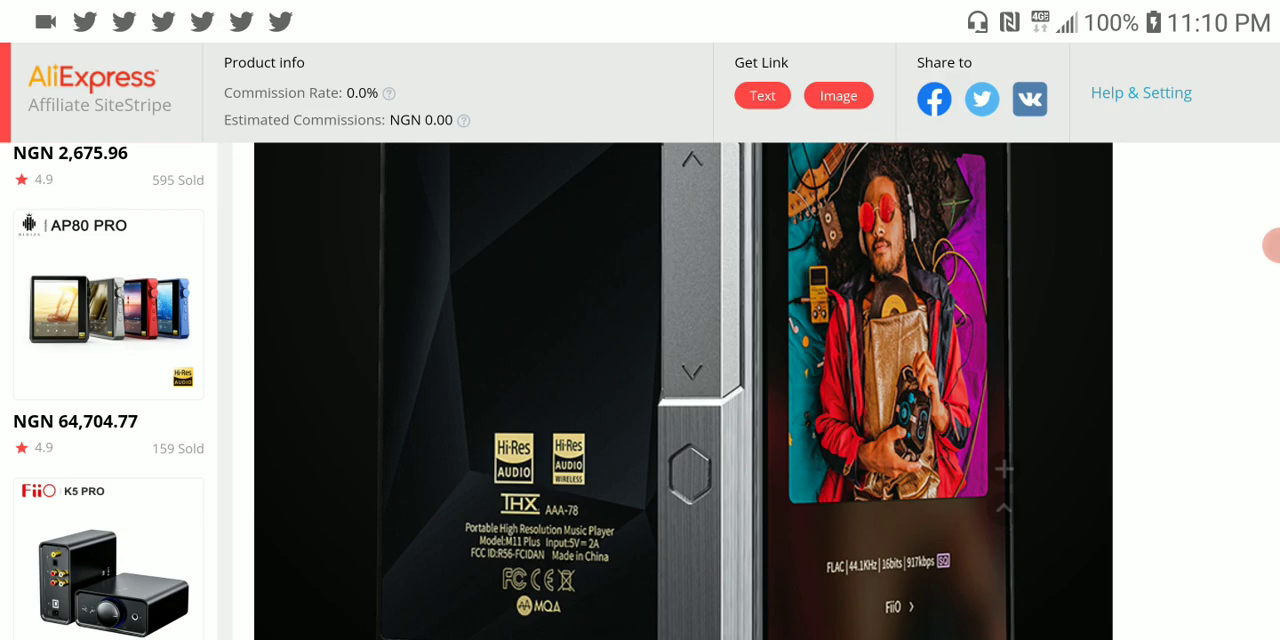
pyautogui.scroll(-3)
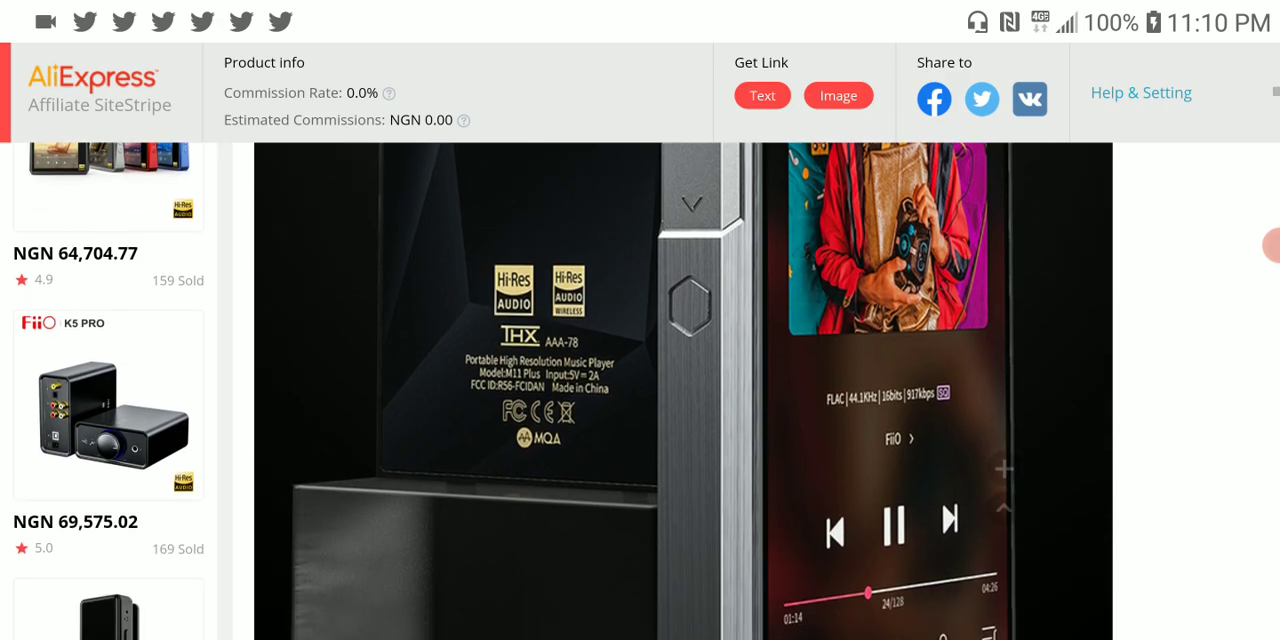
pyautogui.scroll(-3)
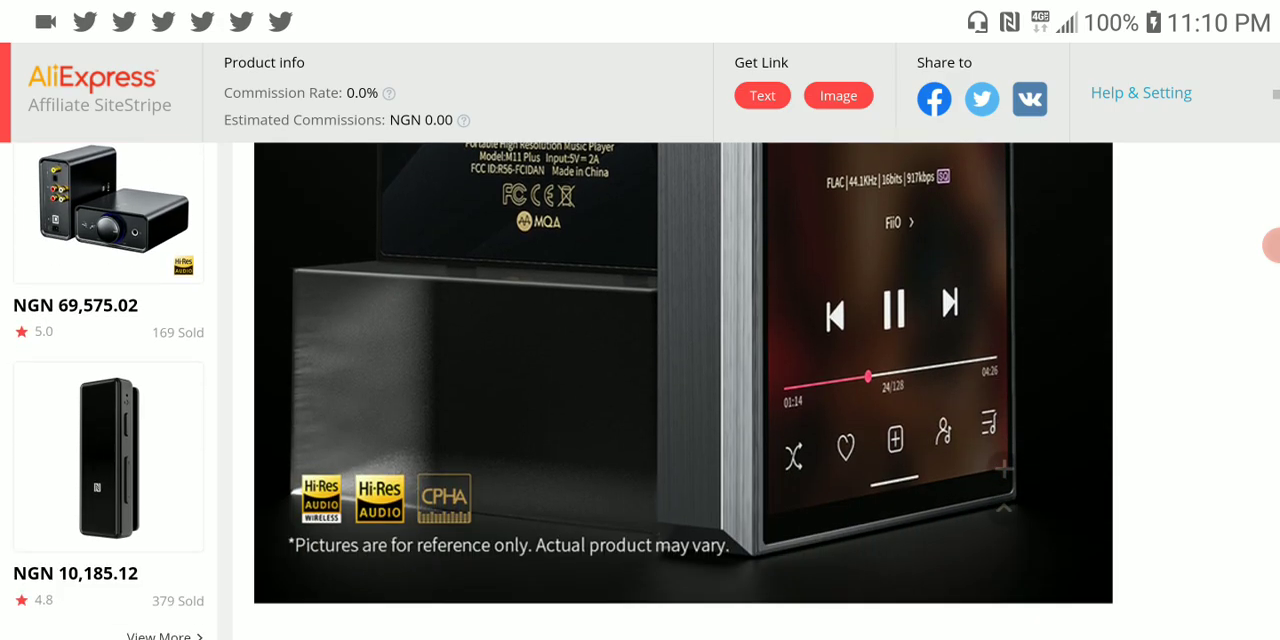
pyautogui.scroll(-3)
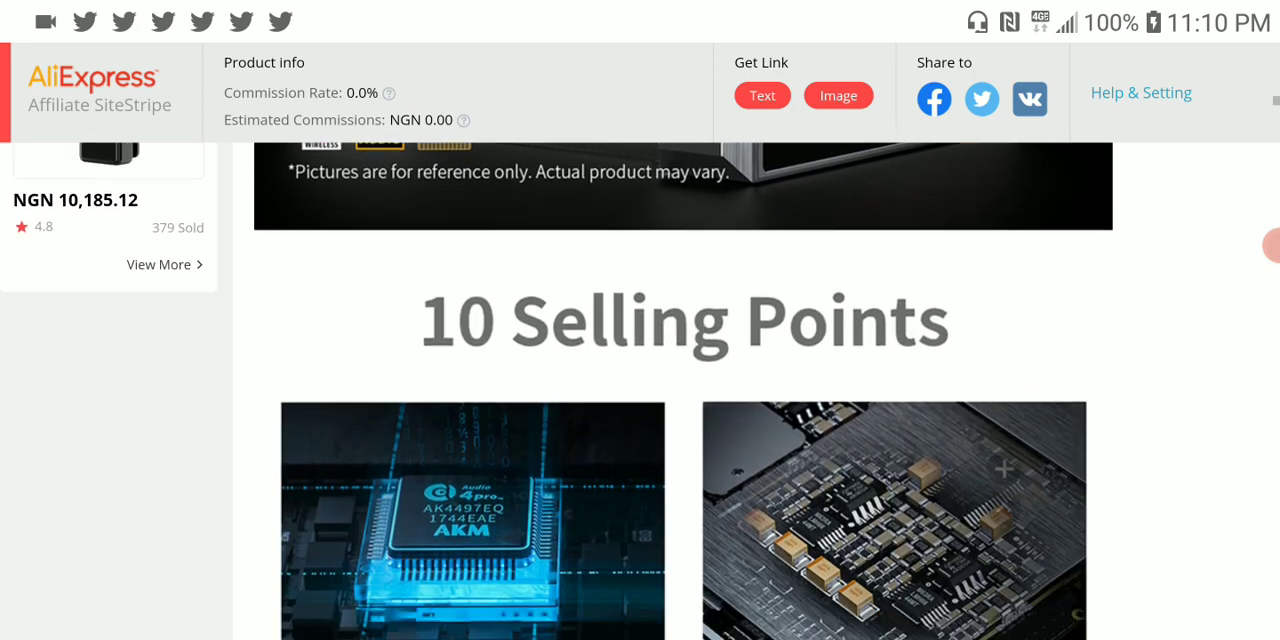
pyautogui.scroll(-3)
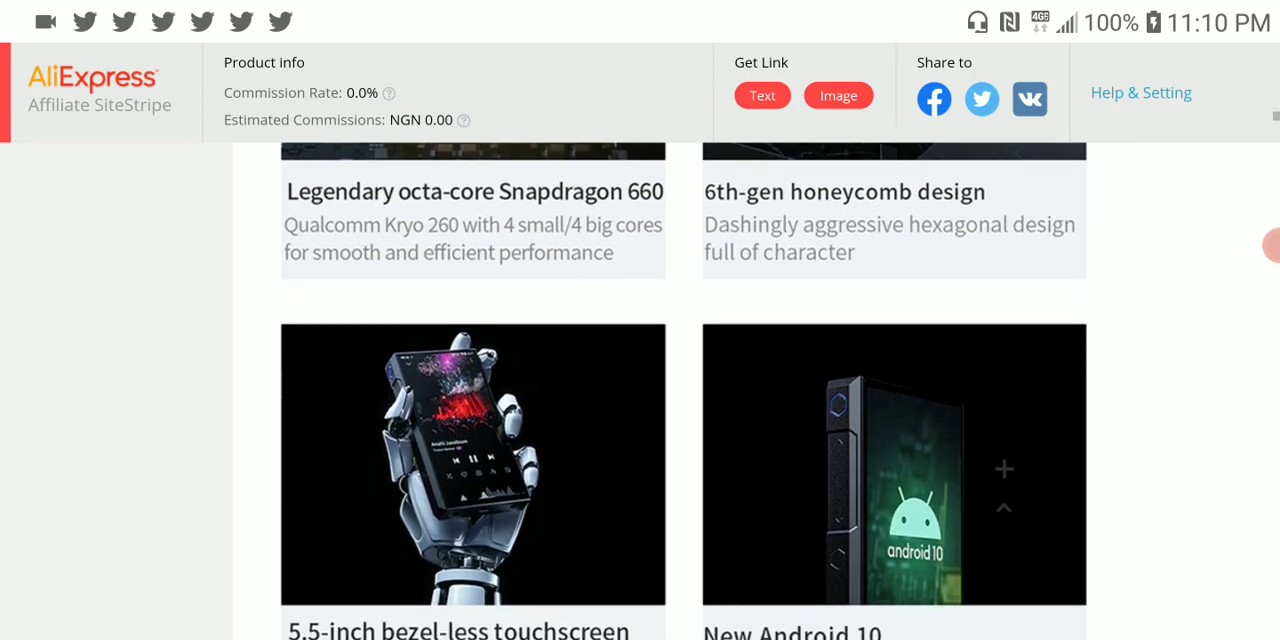
pyautogui.scroll(-3)
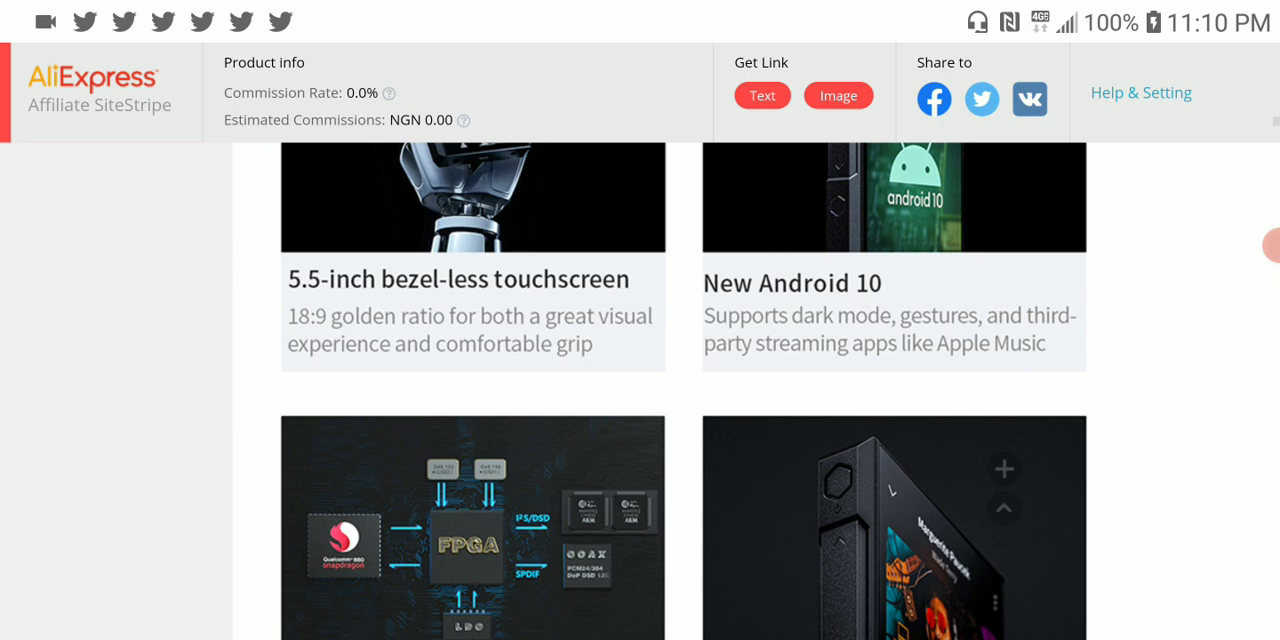
pyautogui.scroll(-3)
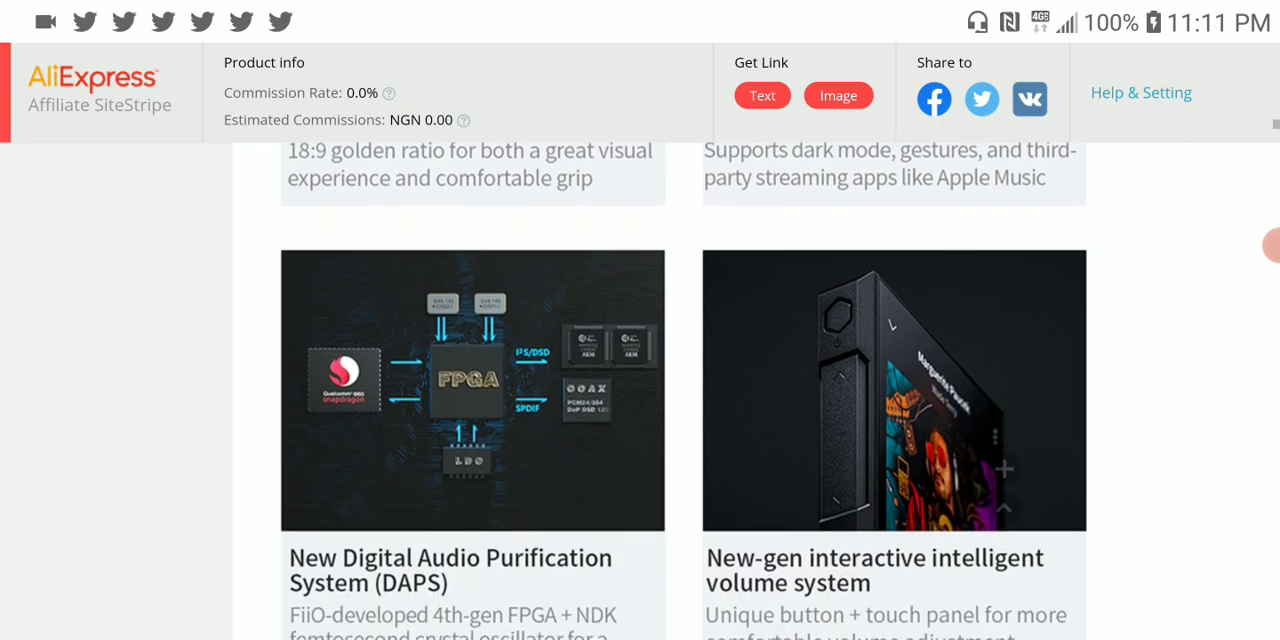
pyautogui.scroll(-3)
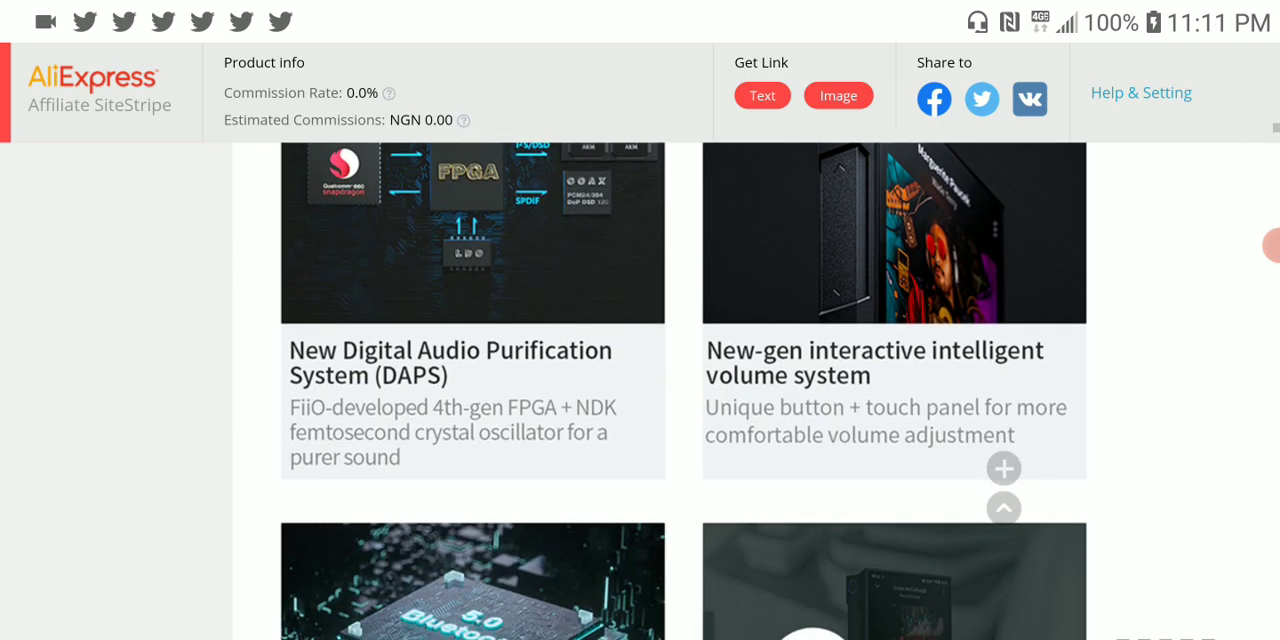
pyautogui.scroll(-3)
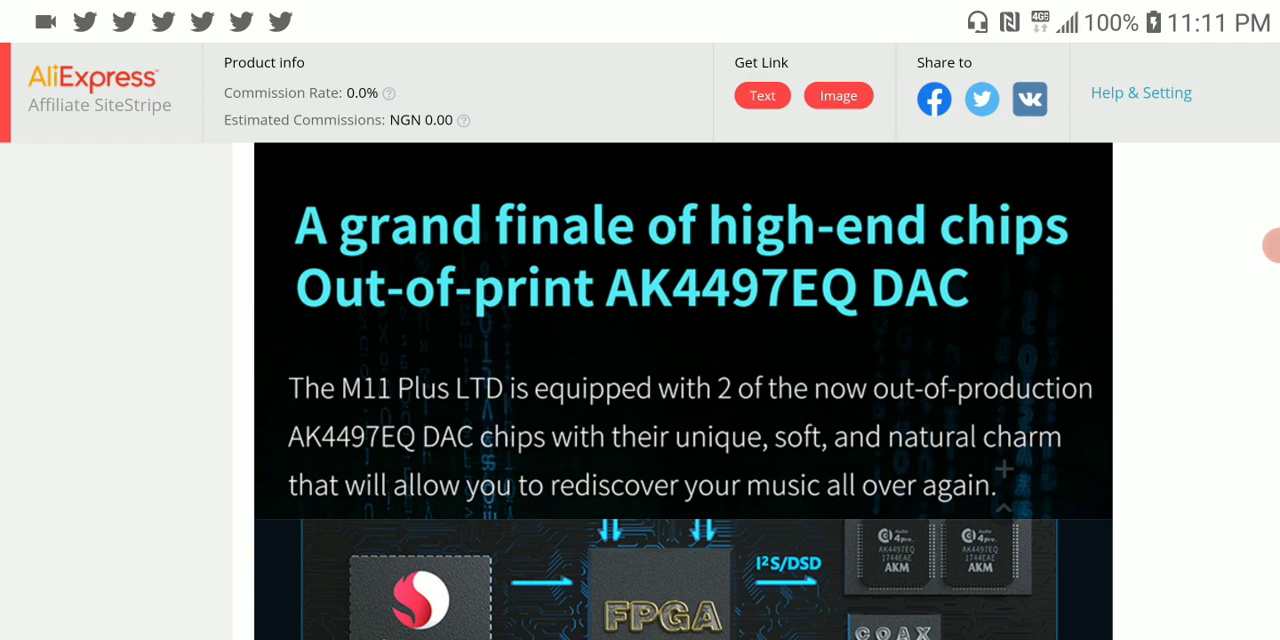
pyautogui.scroll(-3)
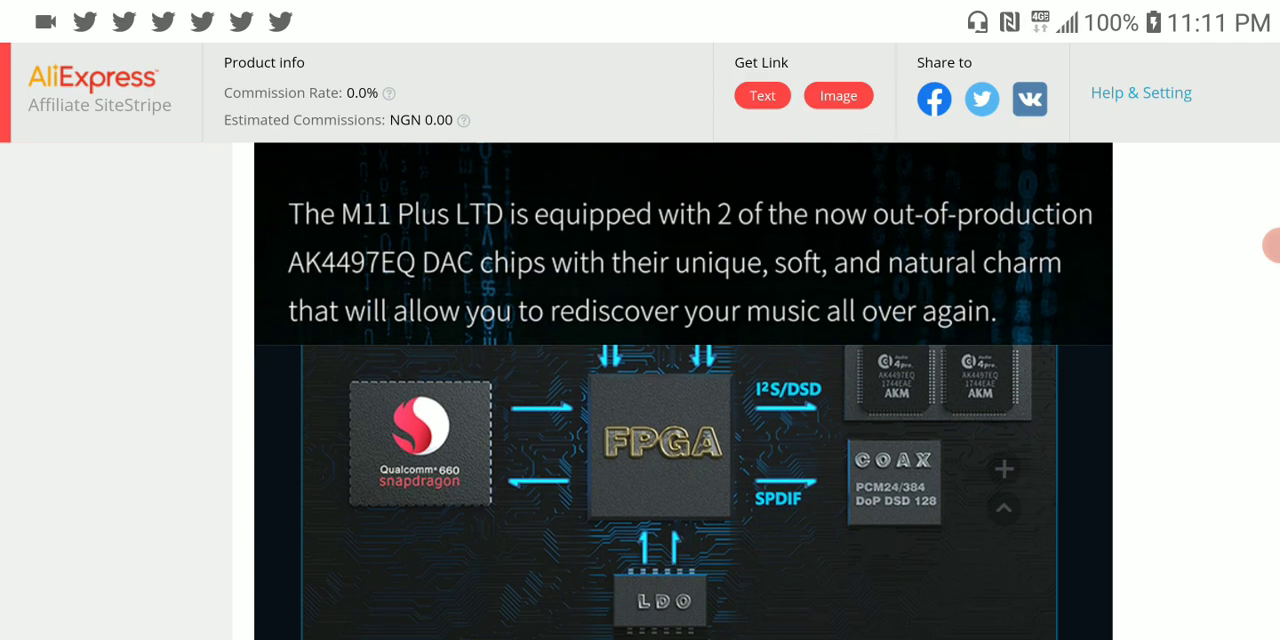
pyautogui.scroll(-3)
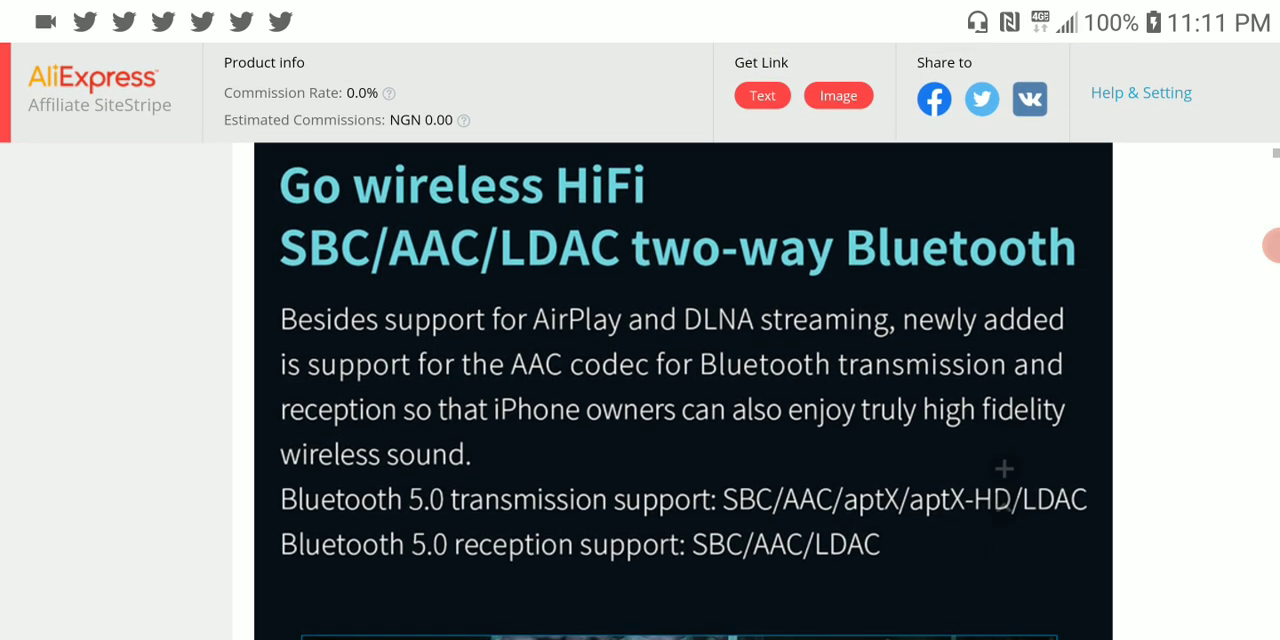
pyautogui.scroll(-3)
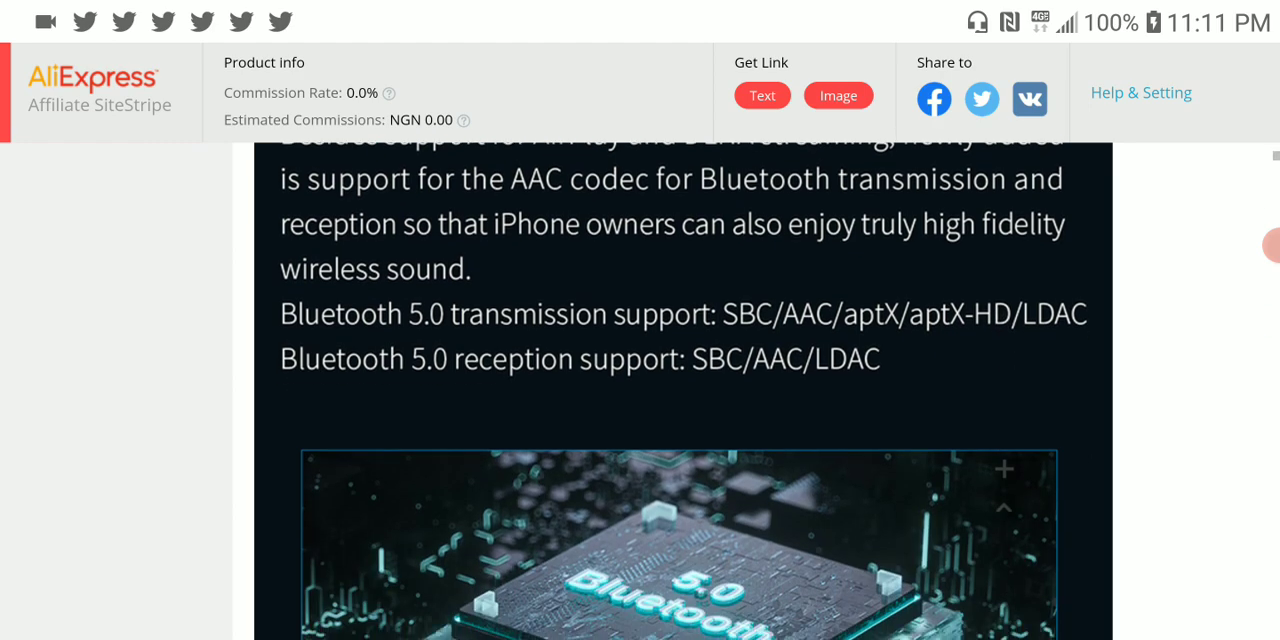
pyautogui.scroll(3)
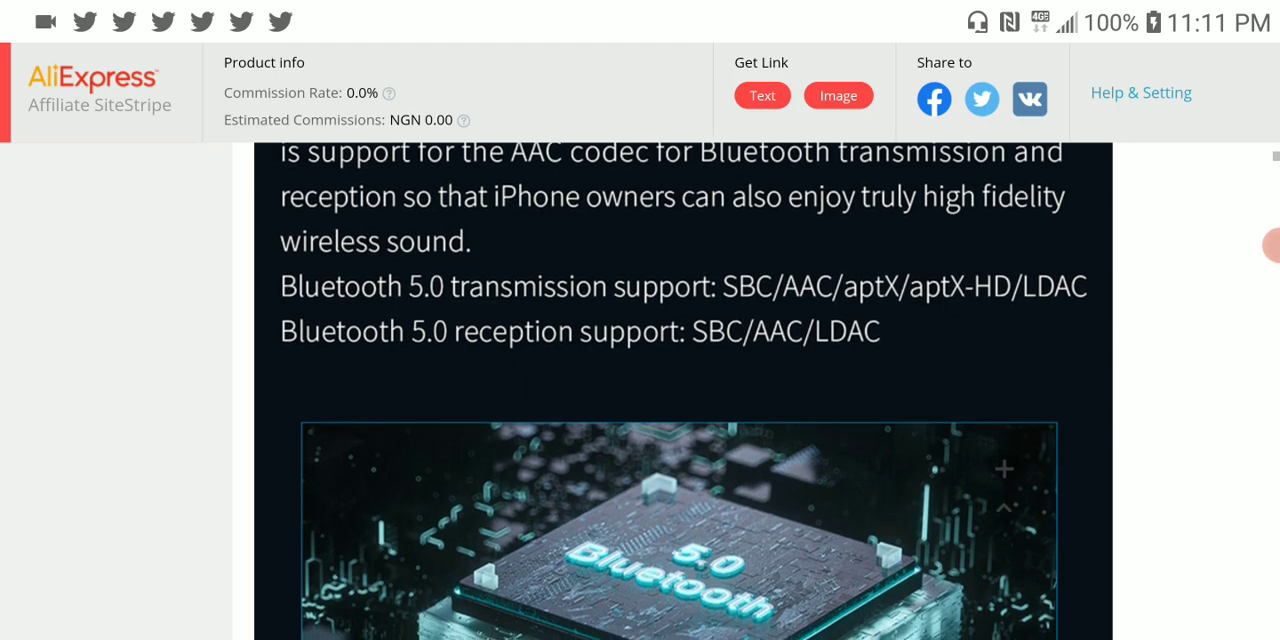
pyautogui.scroll(-3)
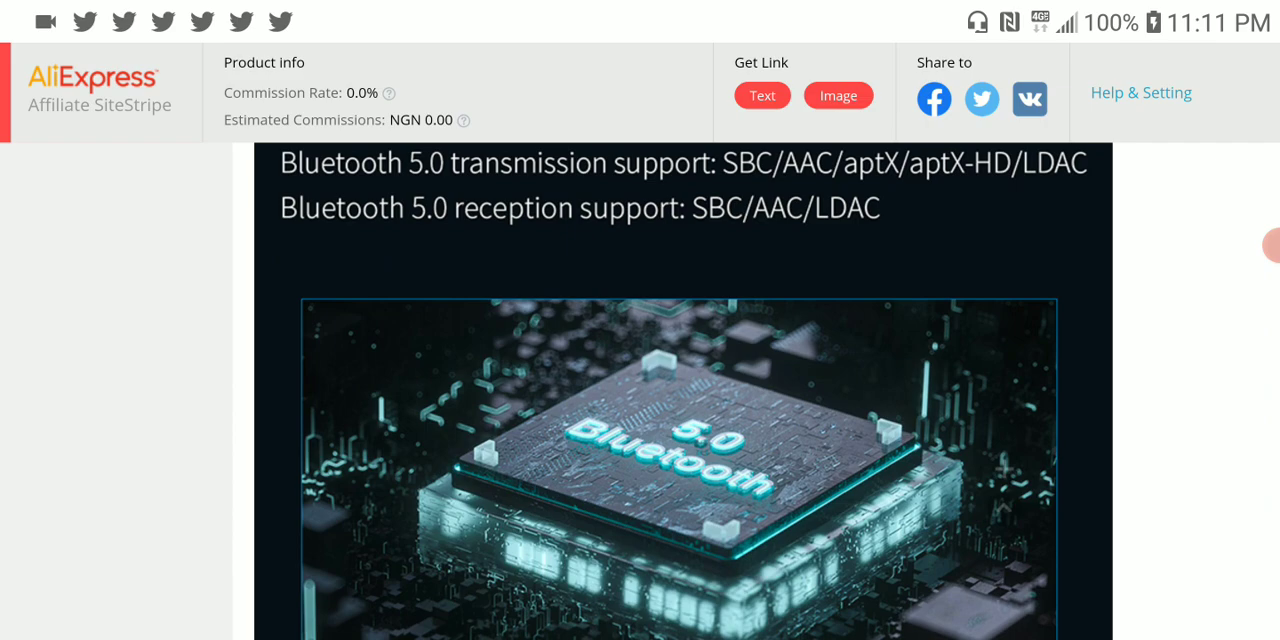
pyautogui.scroll(-3)
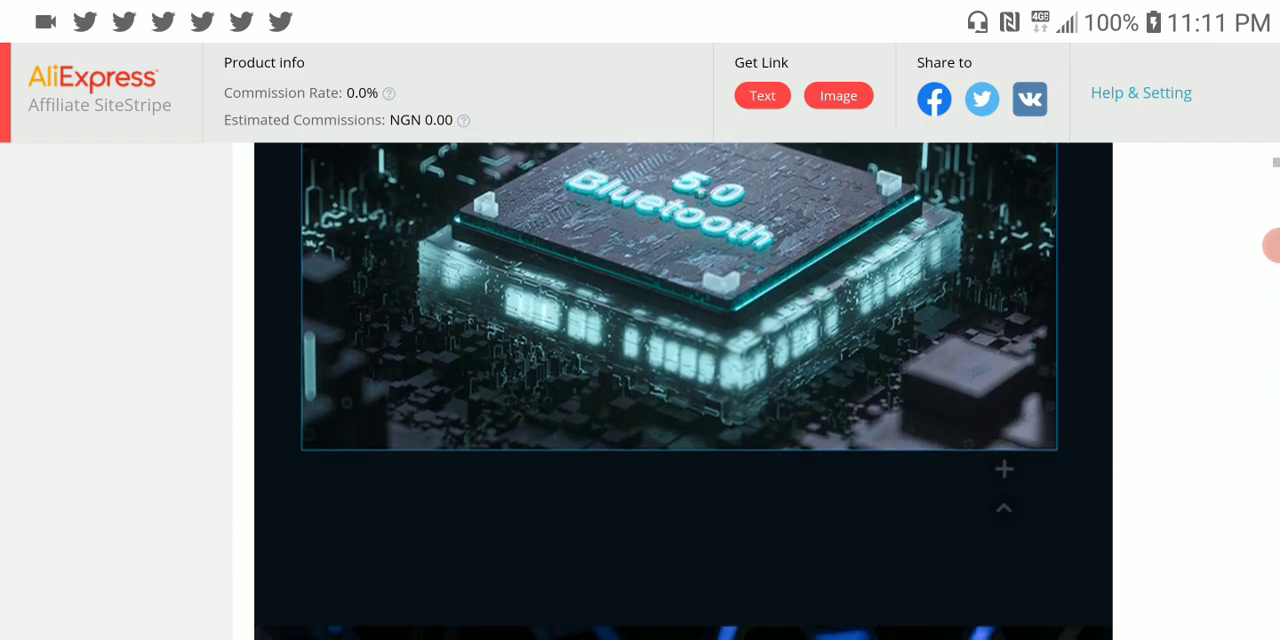
pyautogui.scroll(-3)
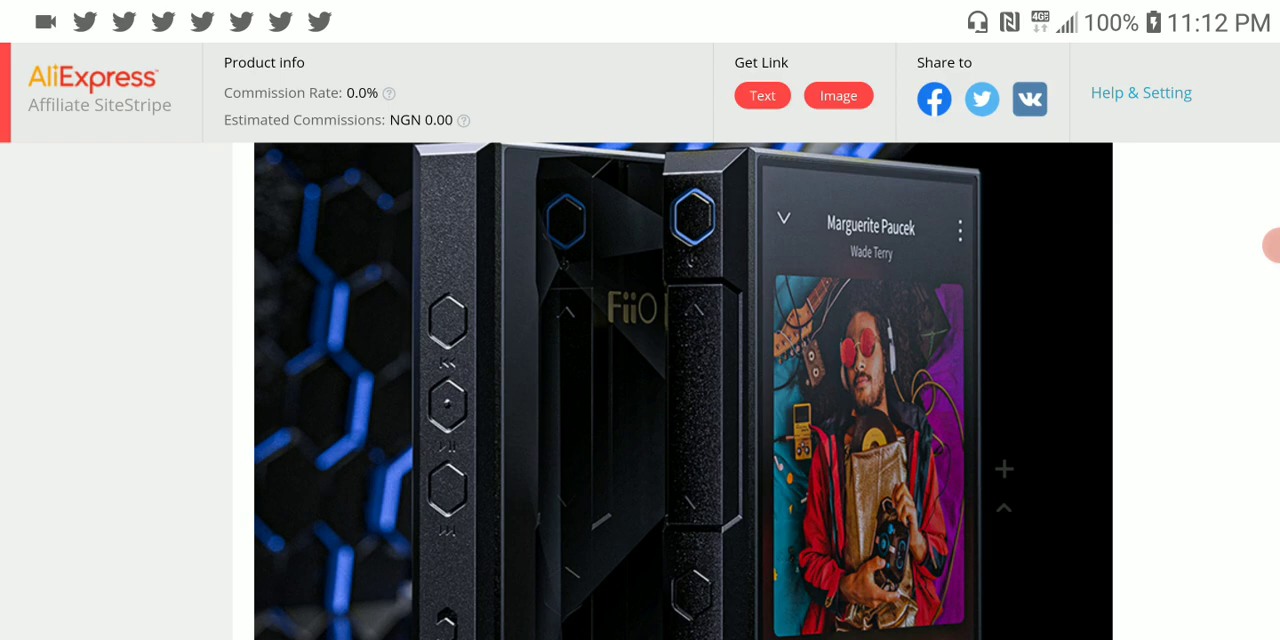
pyautogui.scroll(-3)
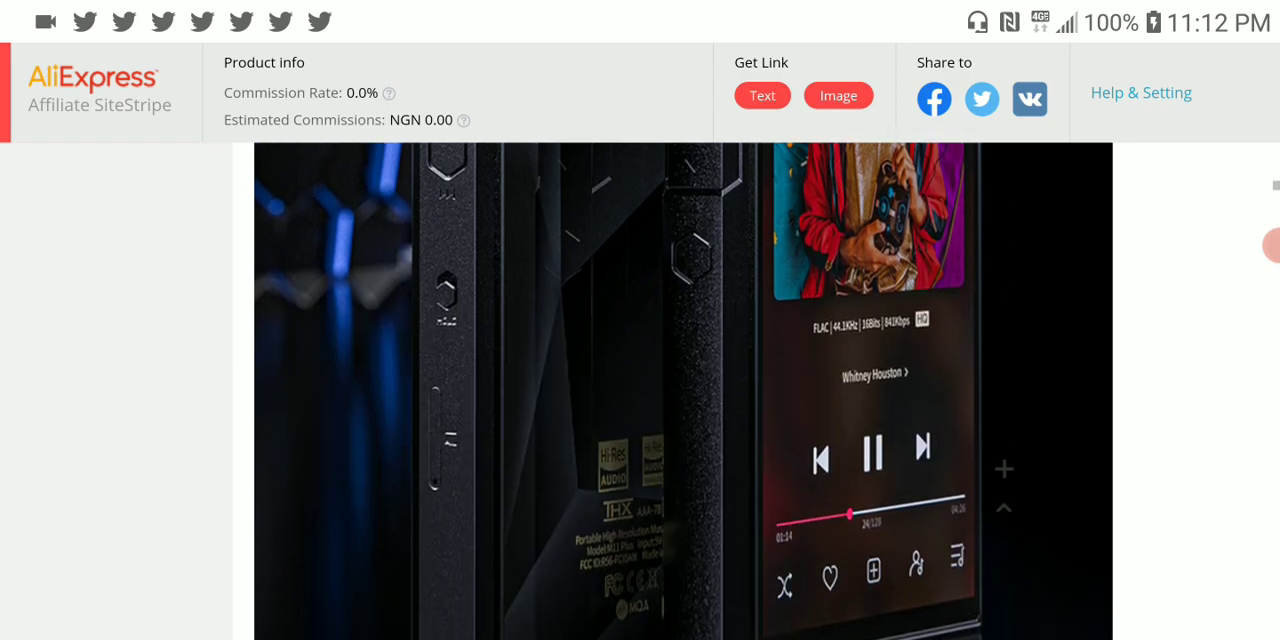
pyautogui.scroll(-3)
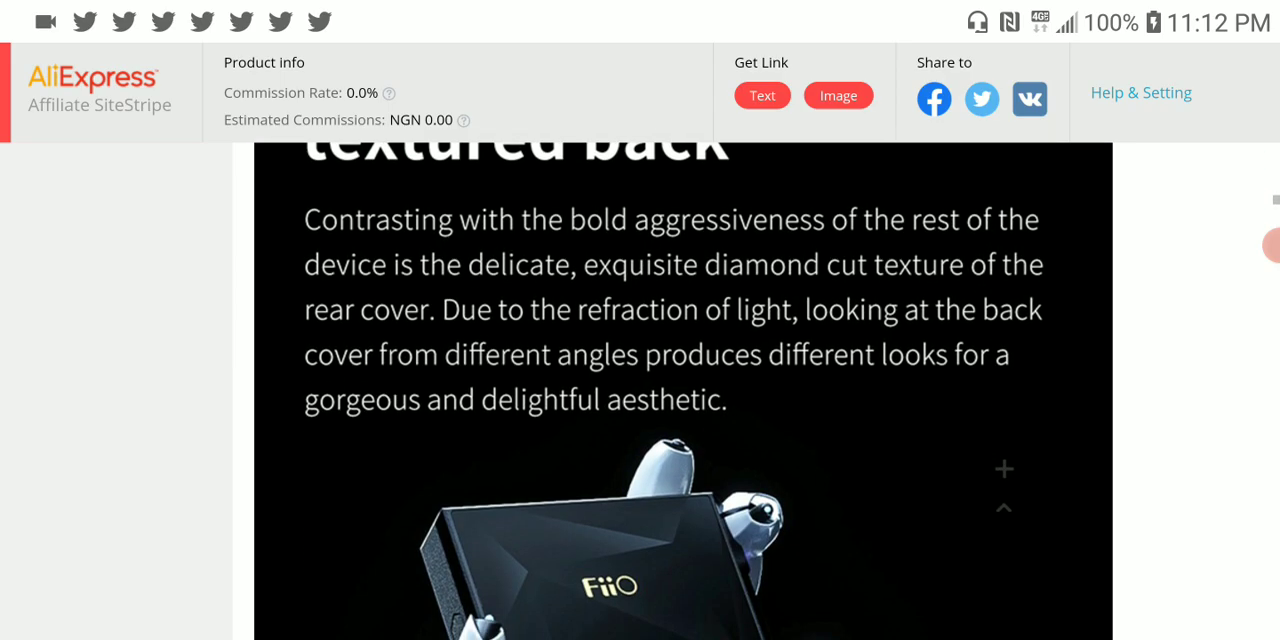
pyautogui.scroll(-3)
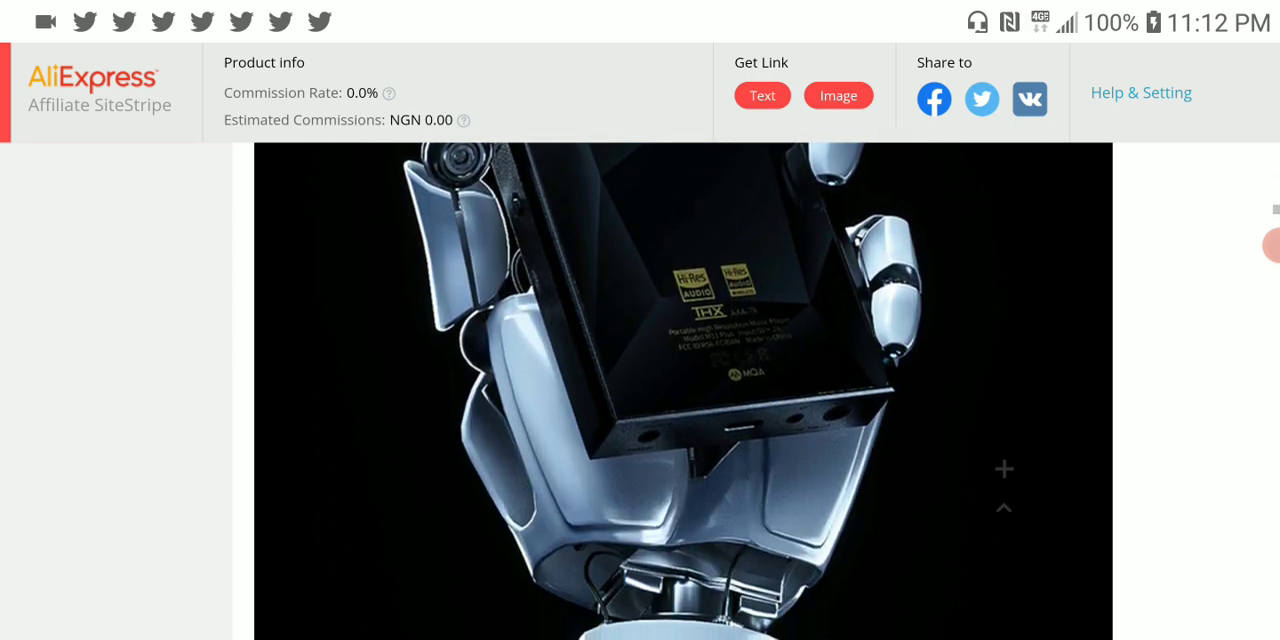
pyautogui.scroll(-3)
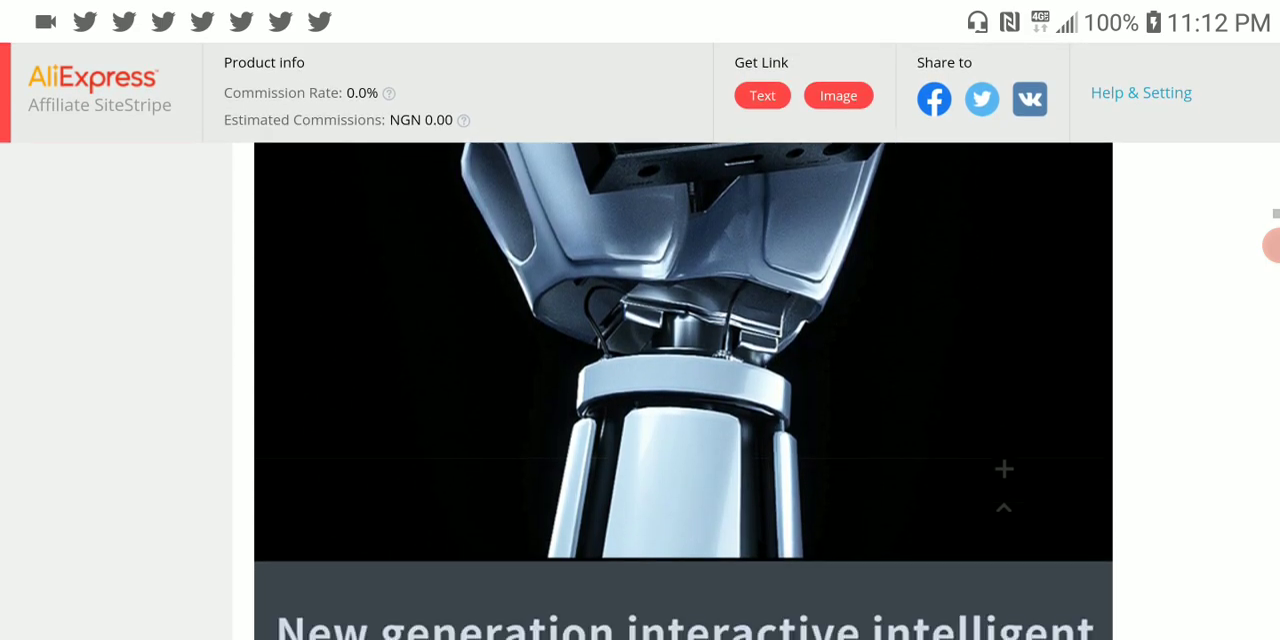
pyautogui.scroll(-3)
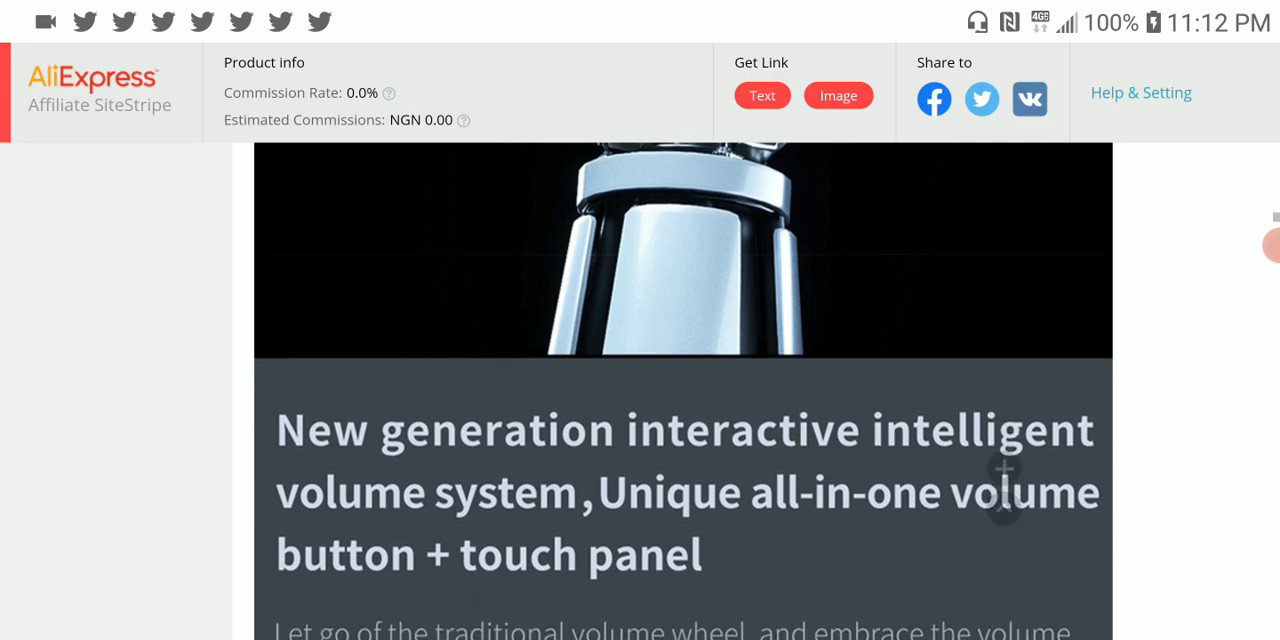
pyautogui.scroll(-3)
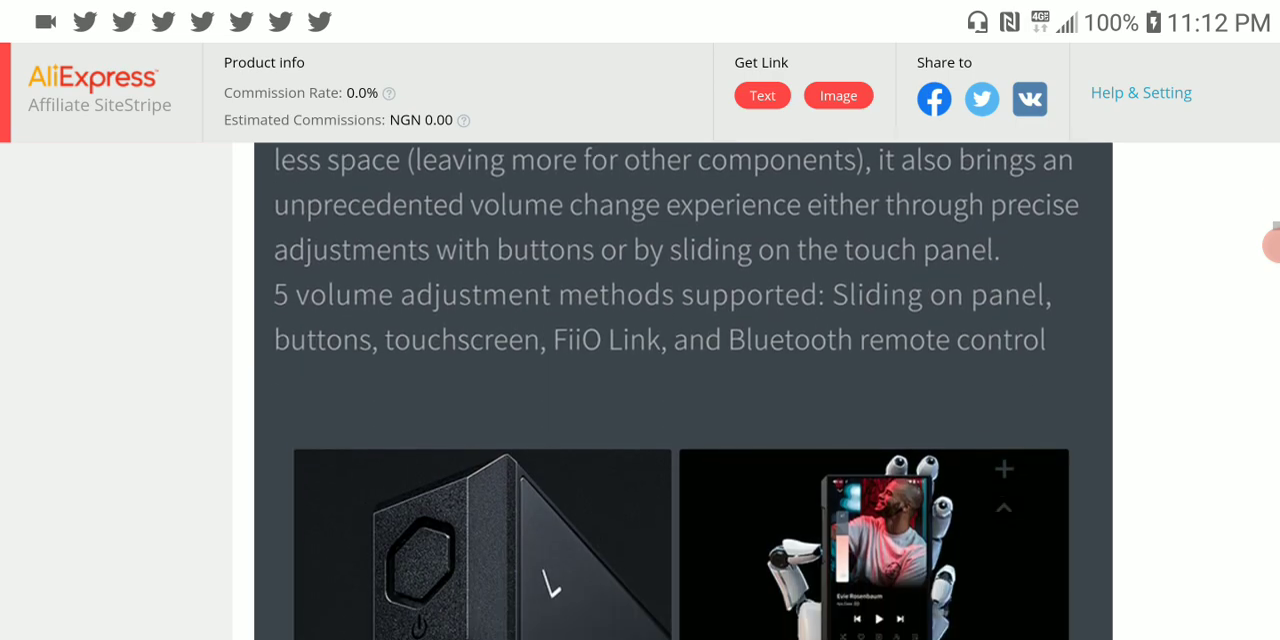
pyautogui.scroll(-3)
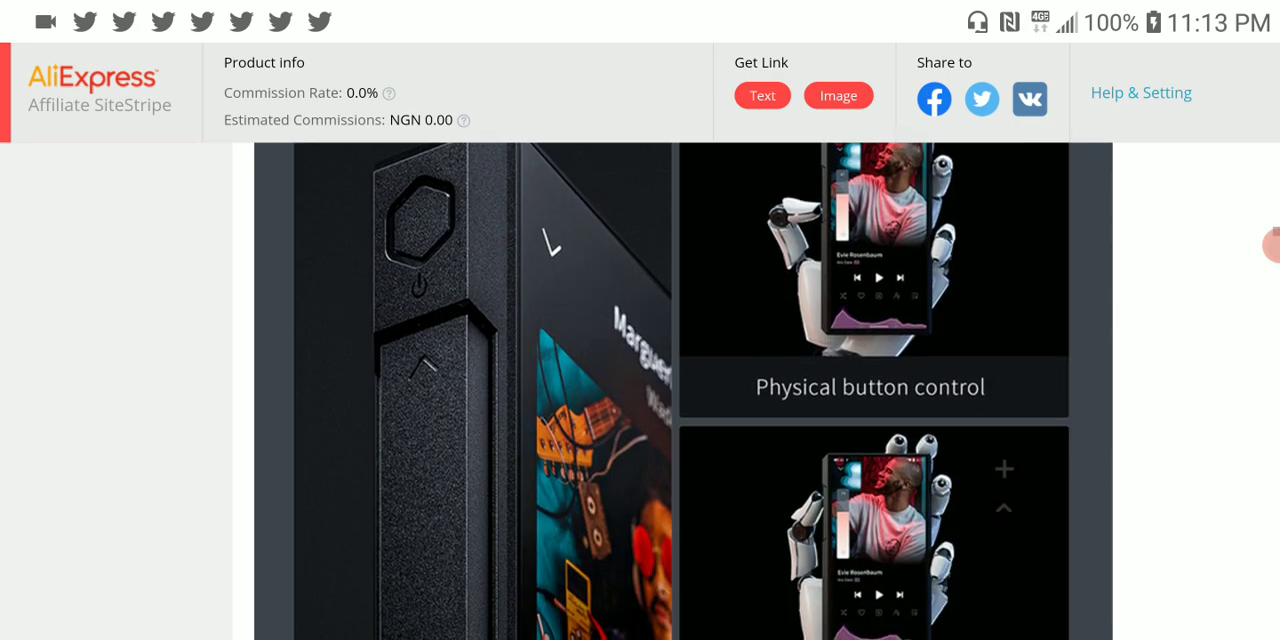
pyautogui.scroll(-3)
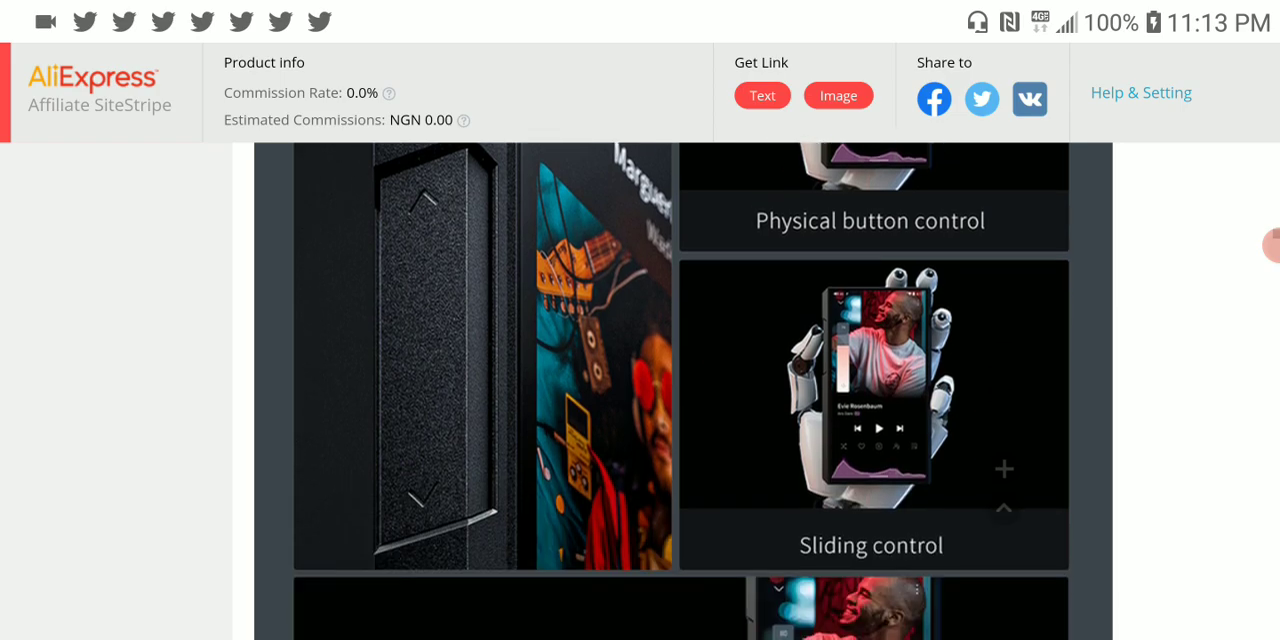
pyautogui.scroll(-3)
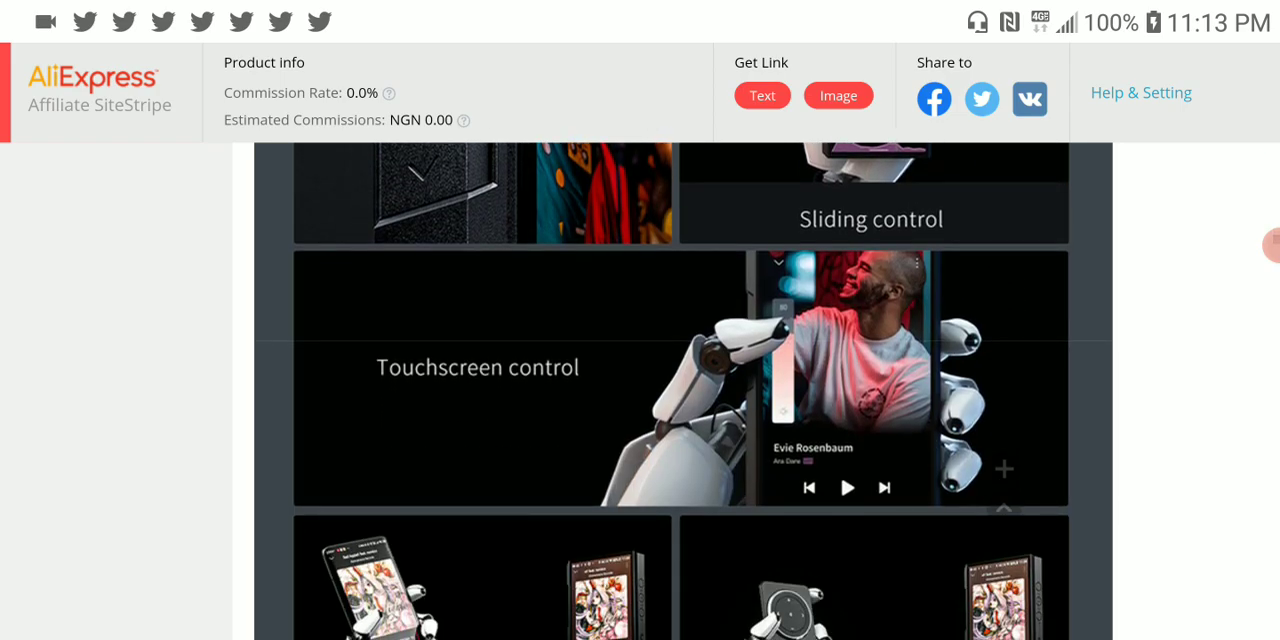
pyautogui.scroll(-3)
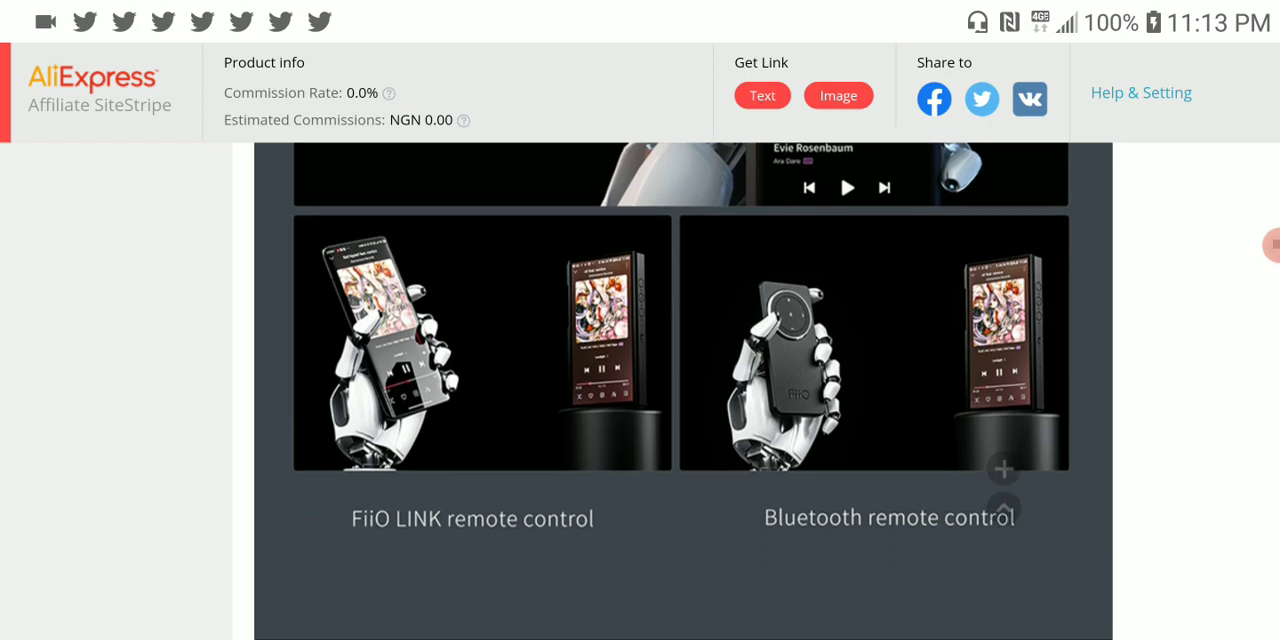
pyautogui.scroll(-3)
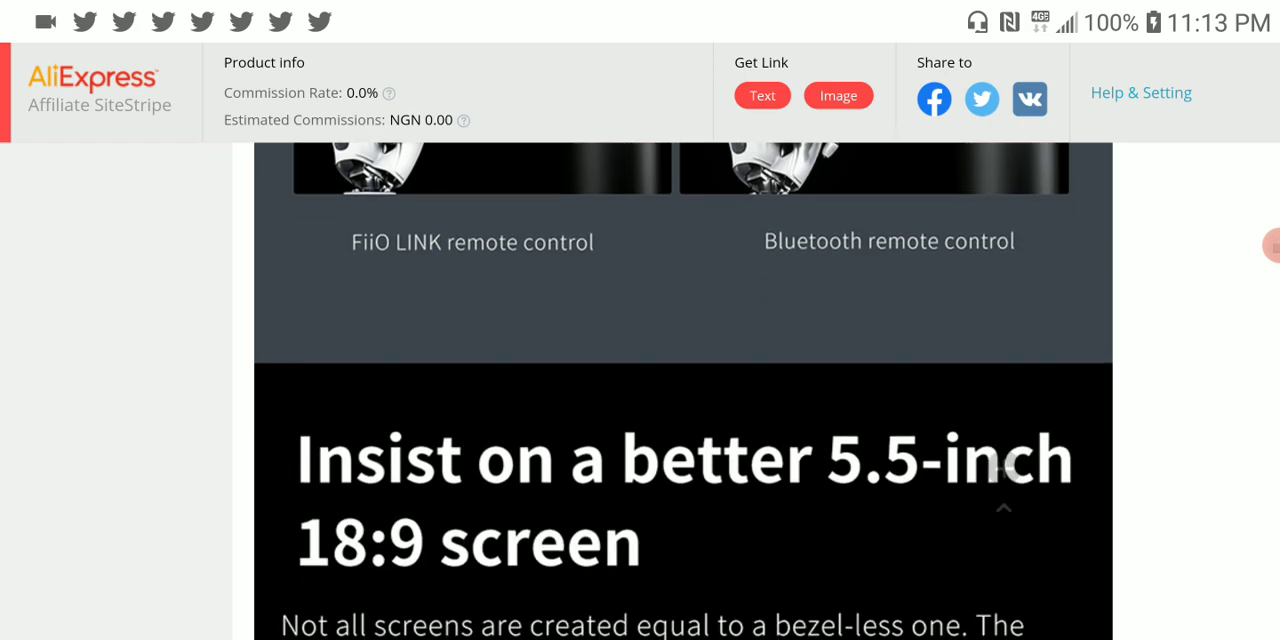
pyautogui.scroll(-3)
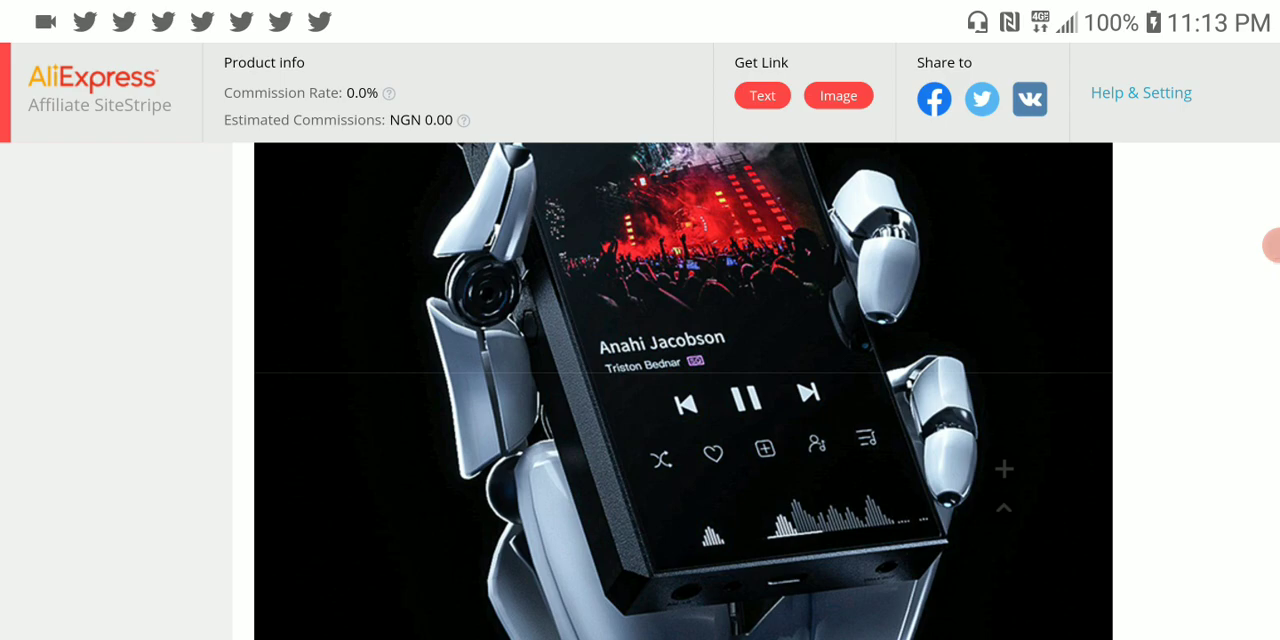
pyautogui.scroll(-3)
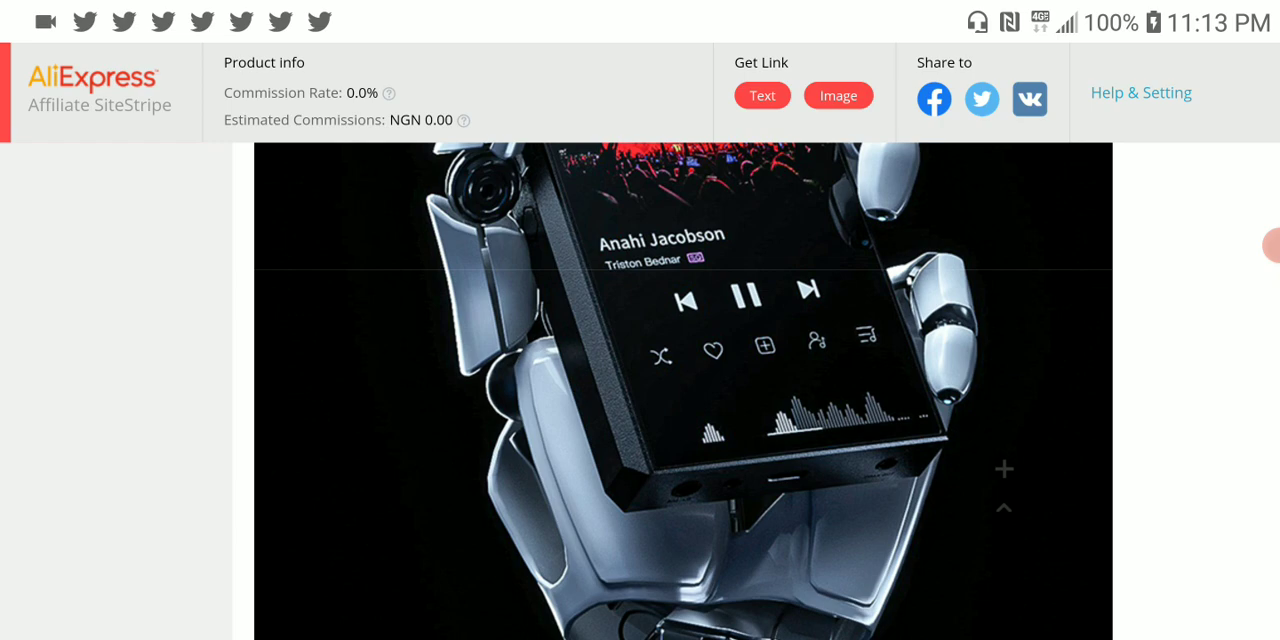
pyautogui.scroll(-3)
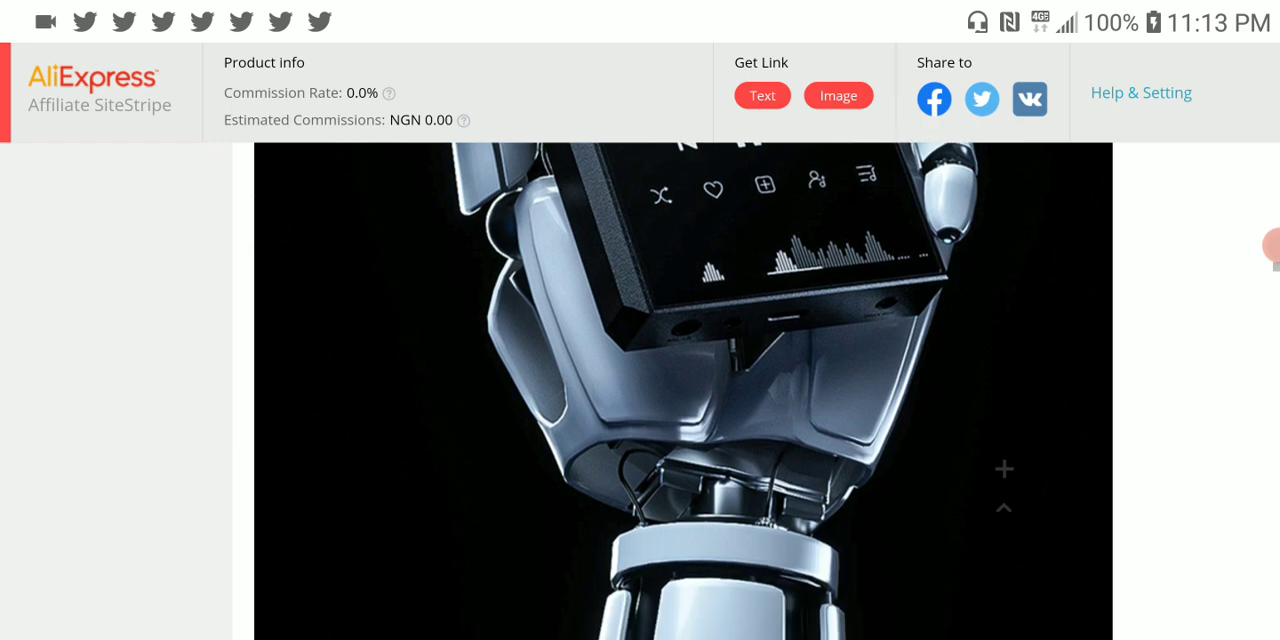
pyautogui.scroll(-3)
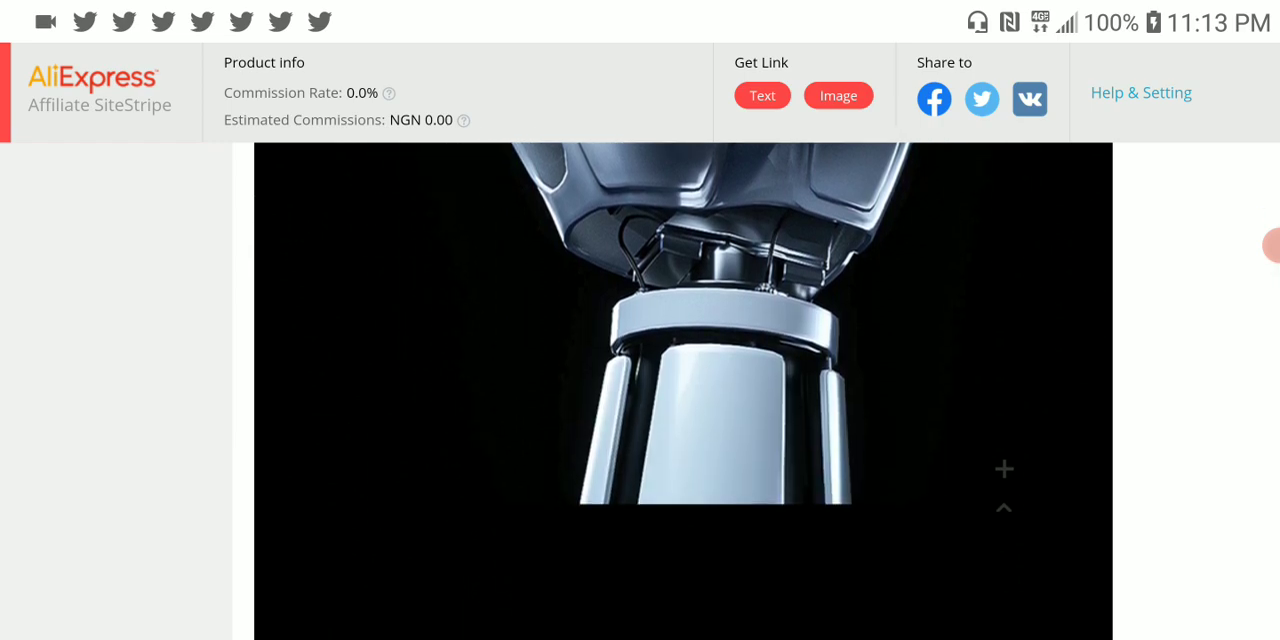
pyautogui.scroll(-3)
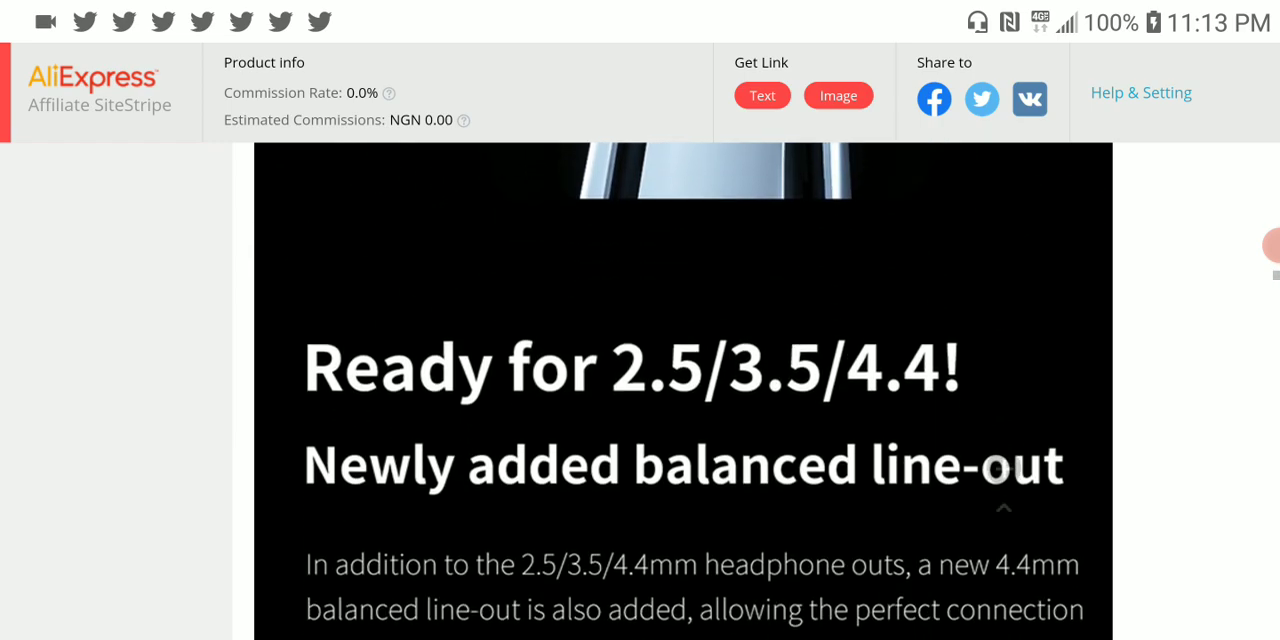
pyautogui.scroll(-3)
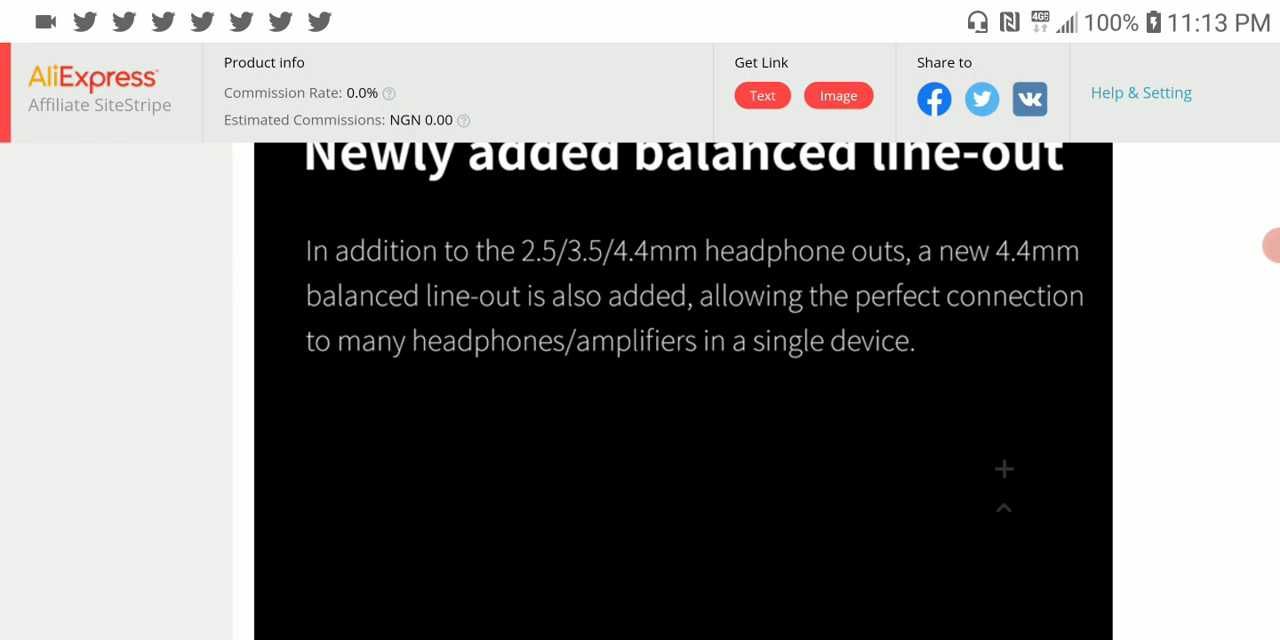
pyautogui.scroll(-3)
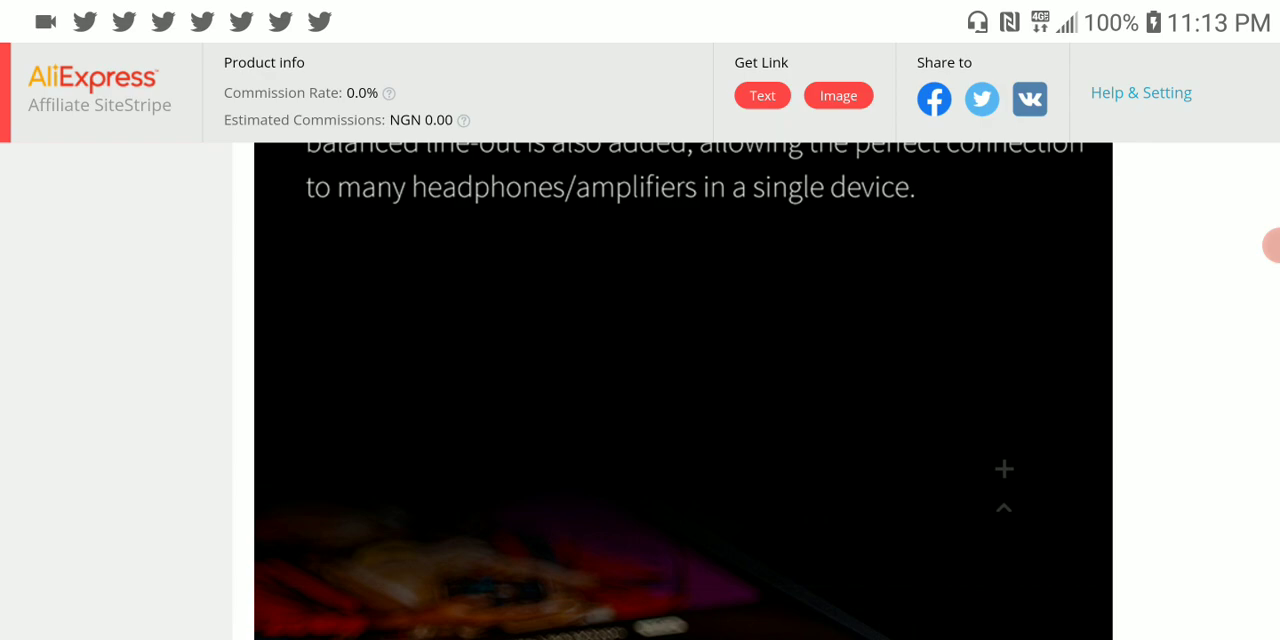
pyautogui.scroll(-3)
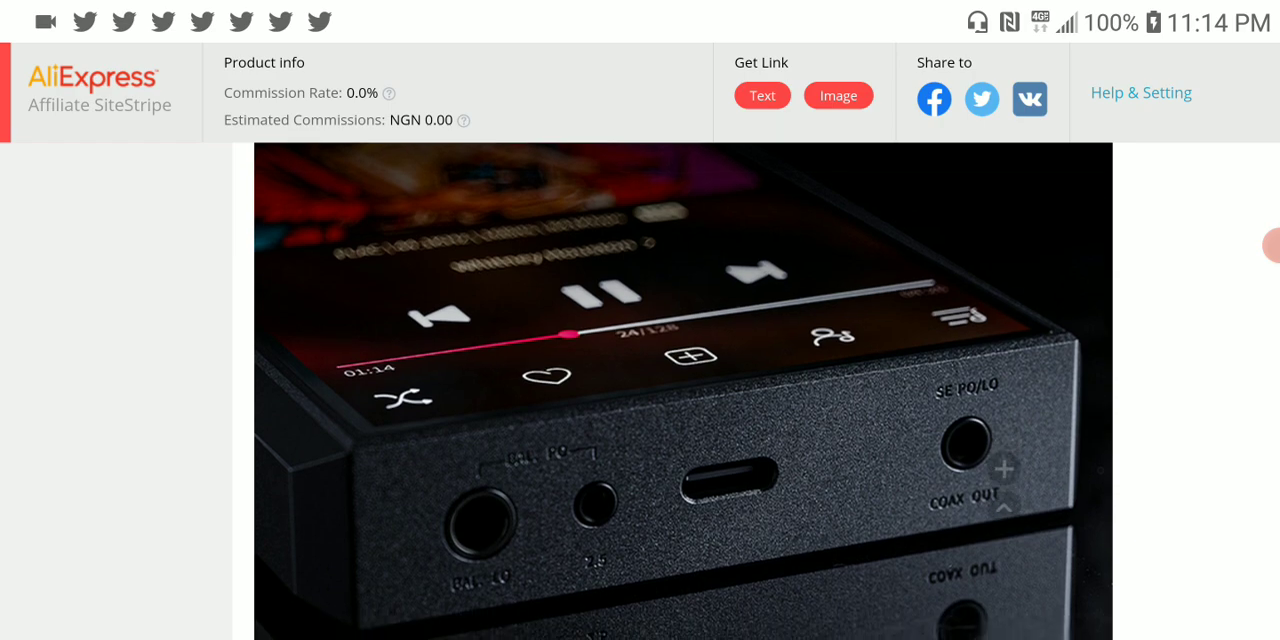
pyautogui.scroll(-3)
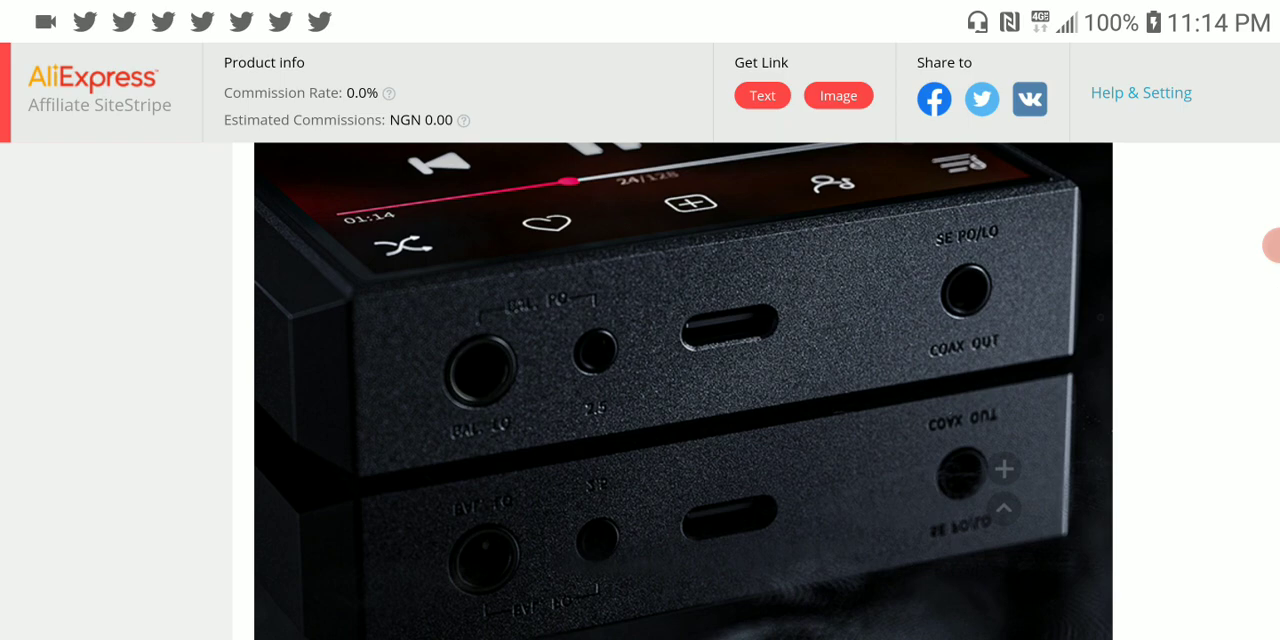
pyautogui.scroll(-3)
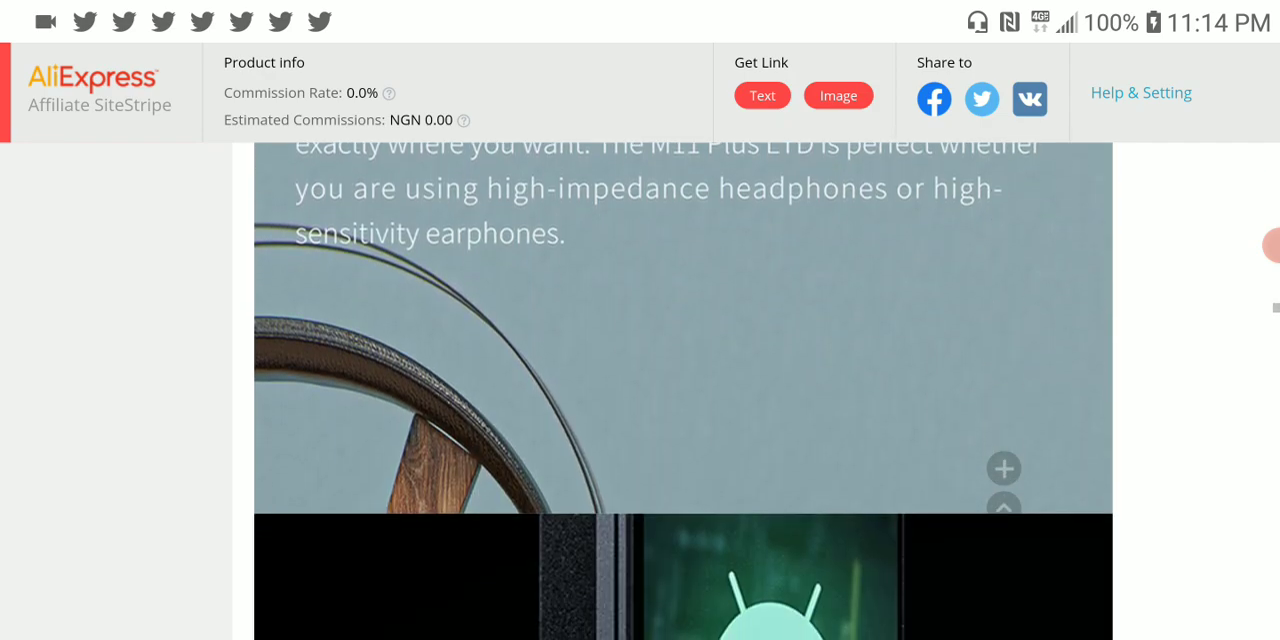
pyautogui.scroll(-3)
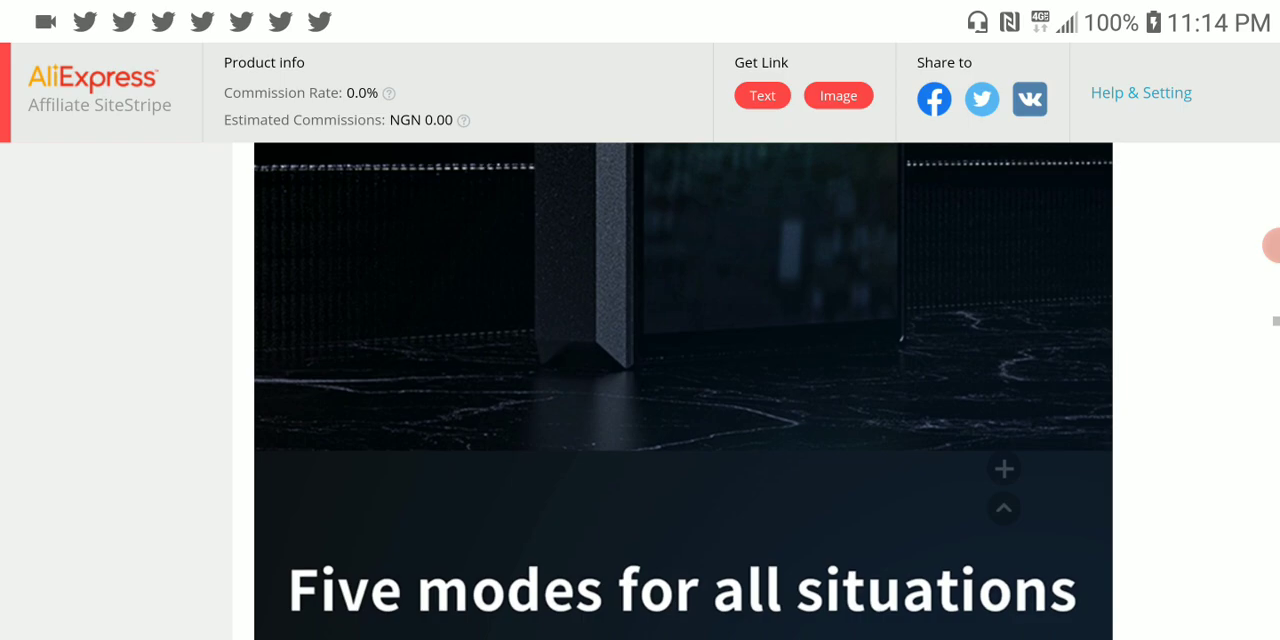
pyautogui.scroll(-3)
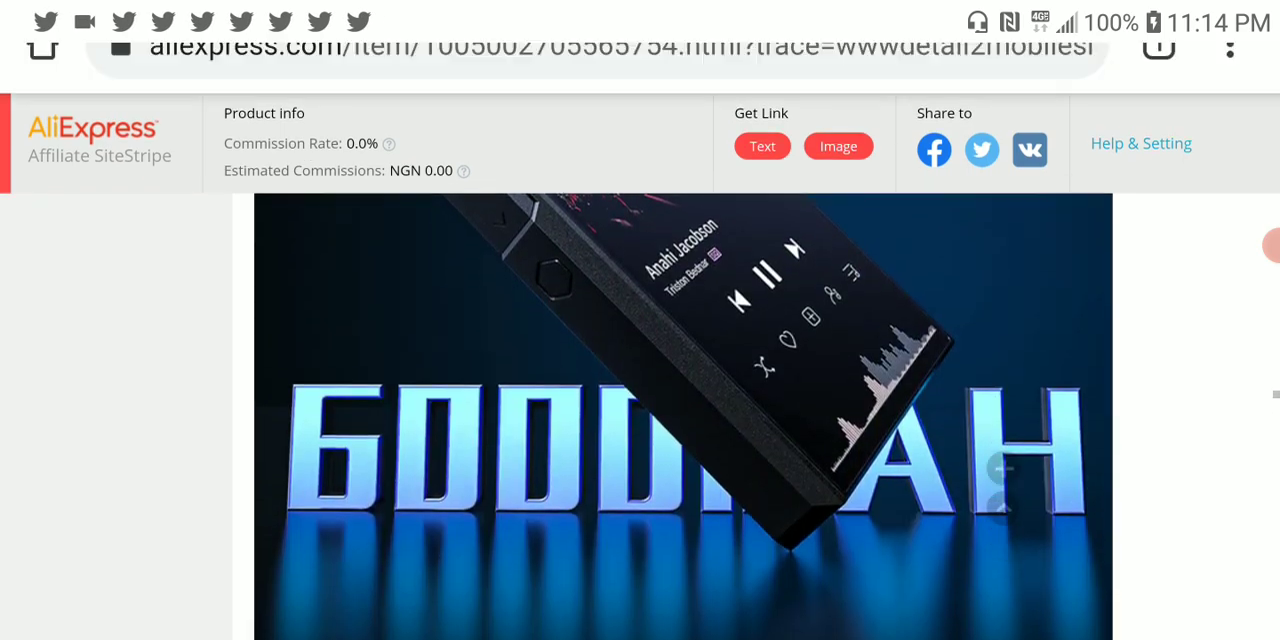
pyautogui.scroll(-3)
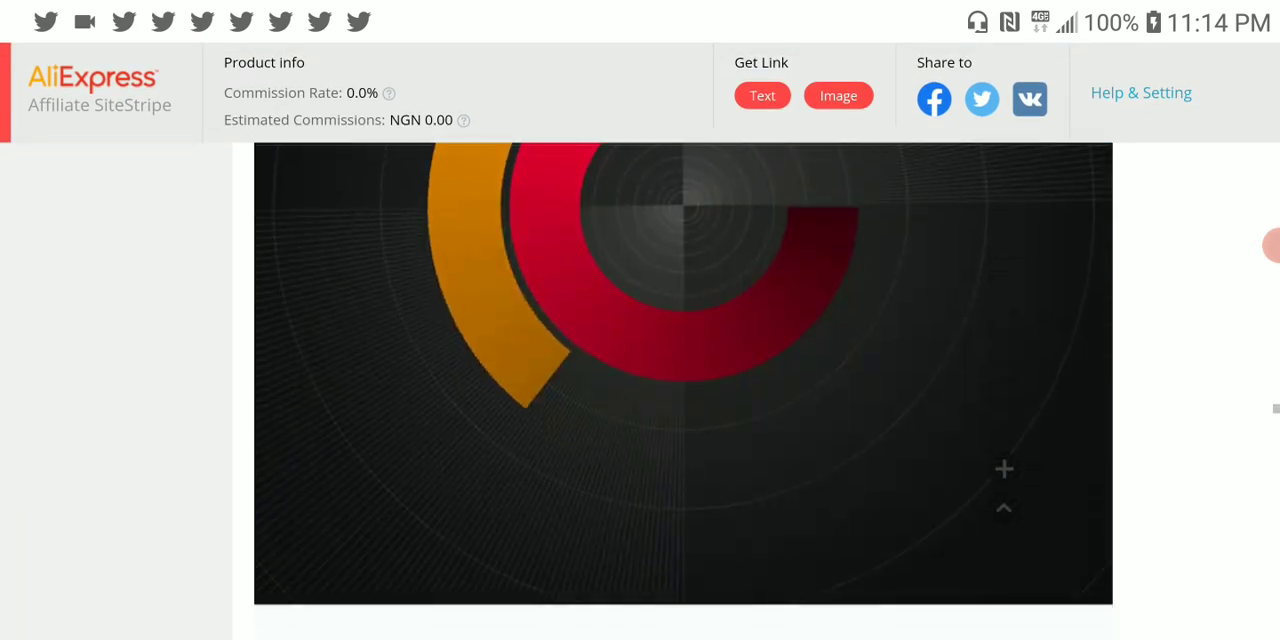
pyautogui.scroll(-3)
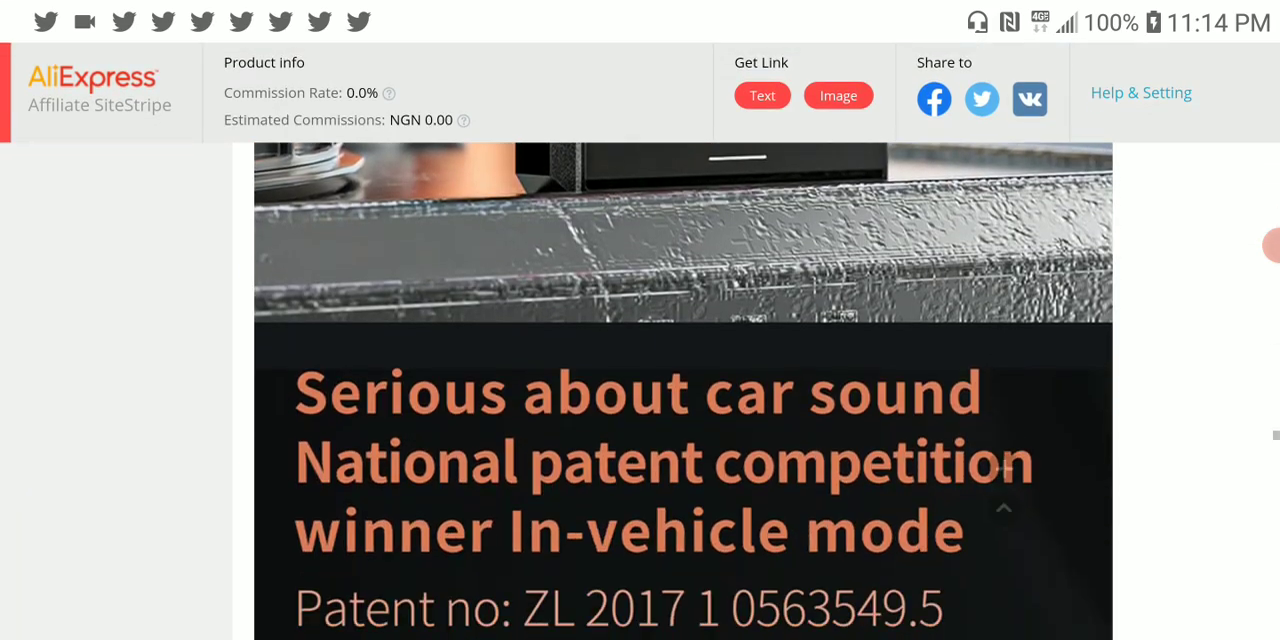
pyautogui.scroll(-3)
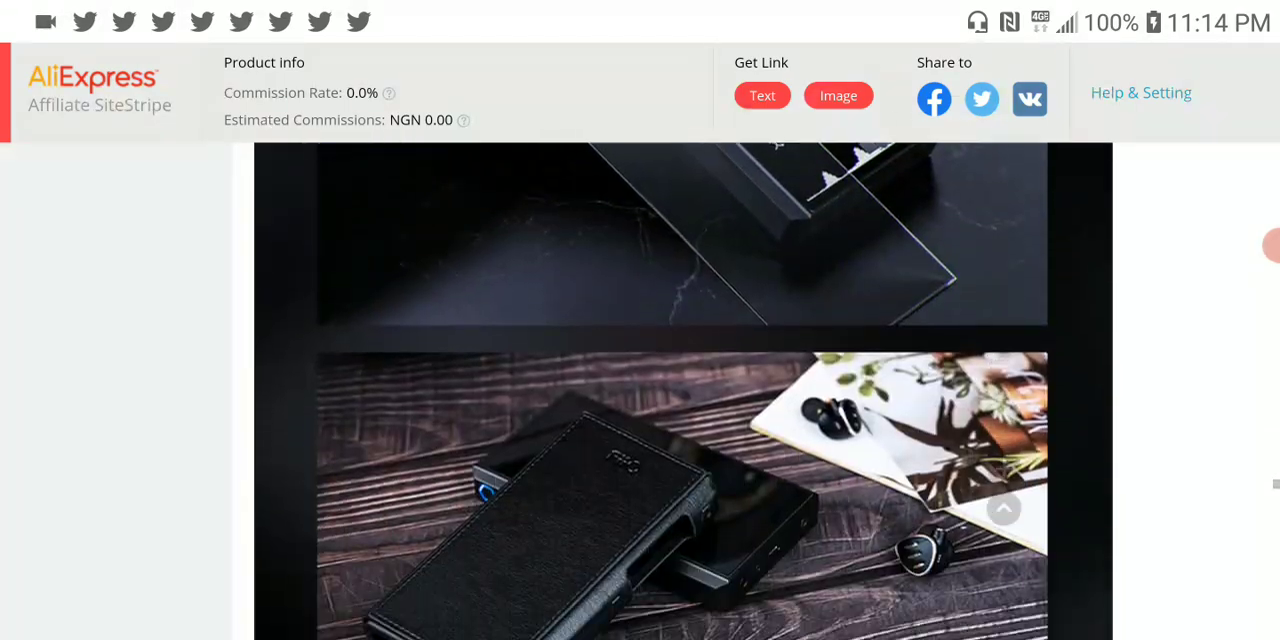
pyautogui.scroll(-3)
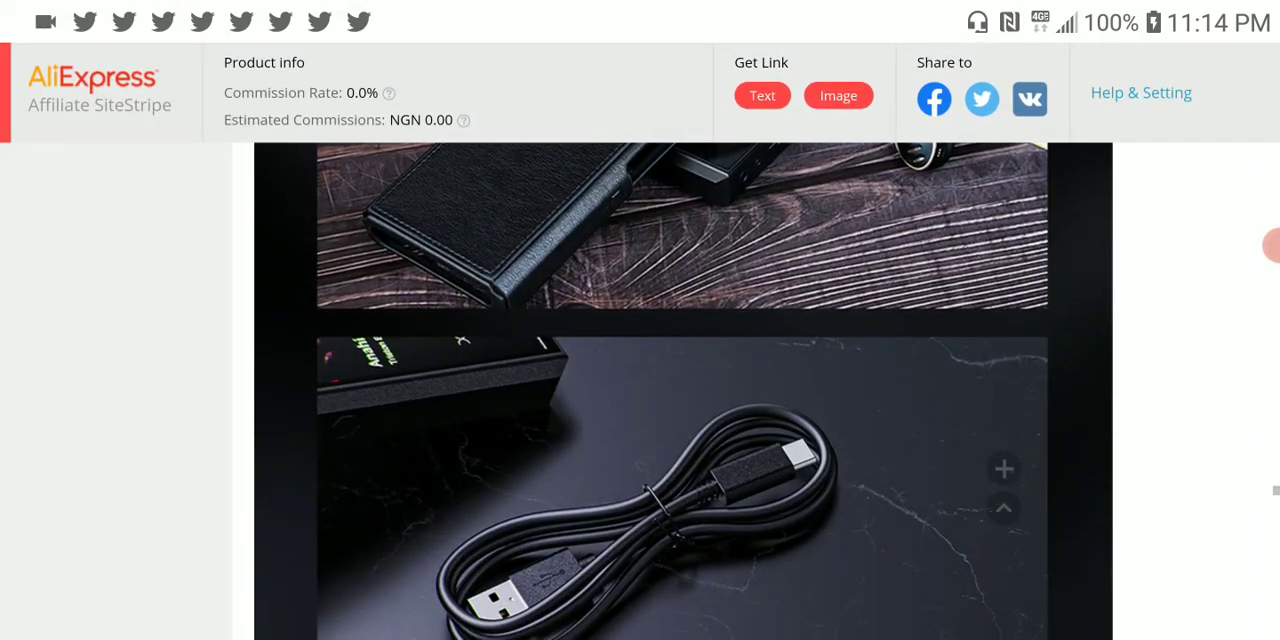
pyautogui.scroll(3)
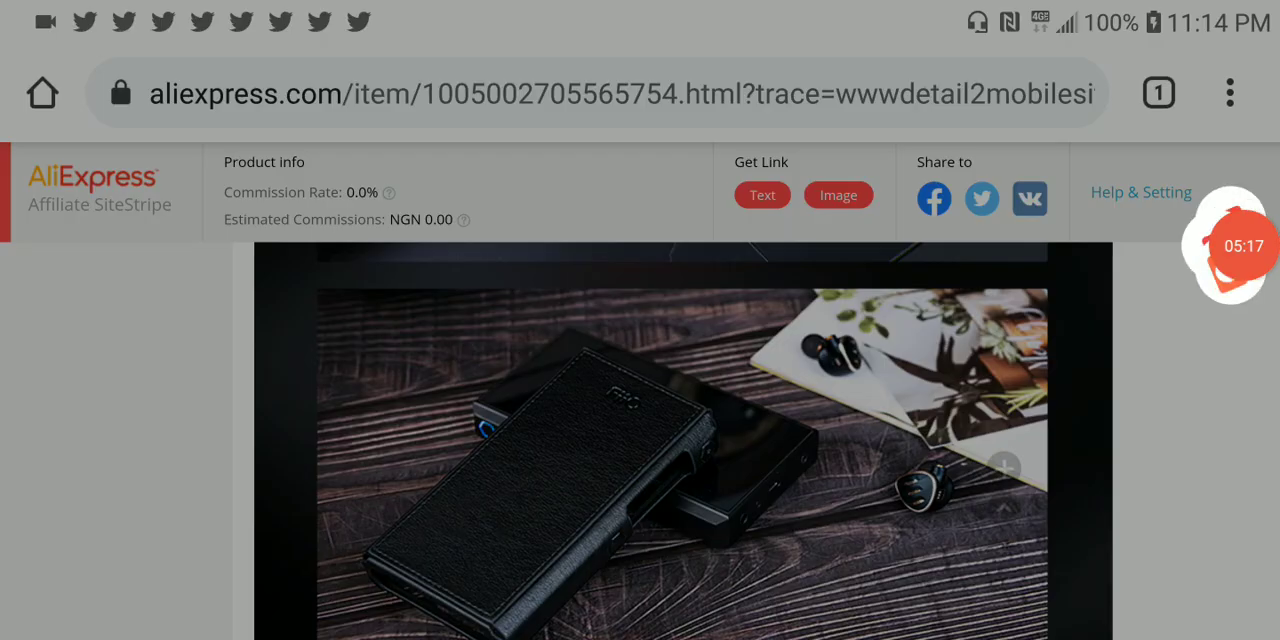